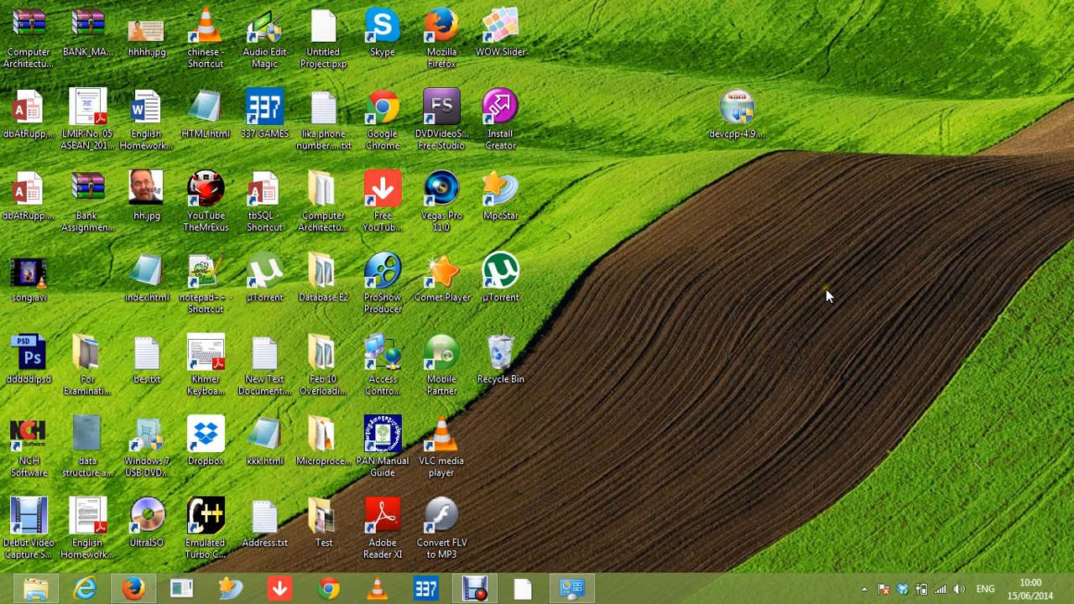
mouse_move(864, 340)
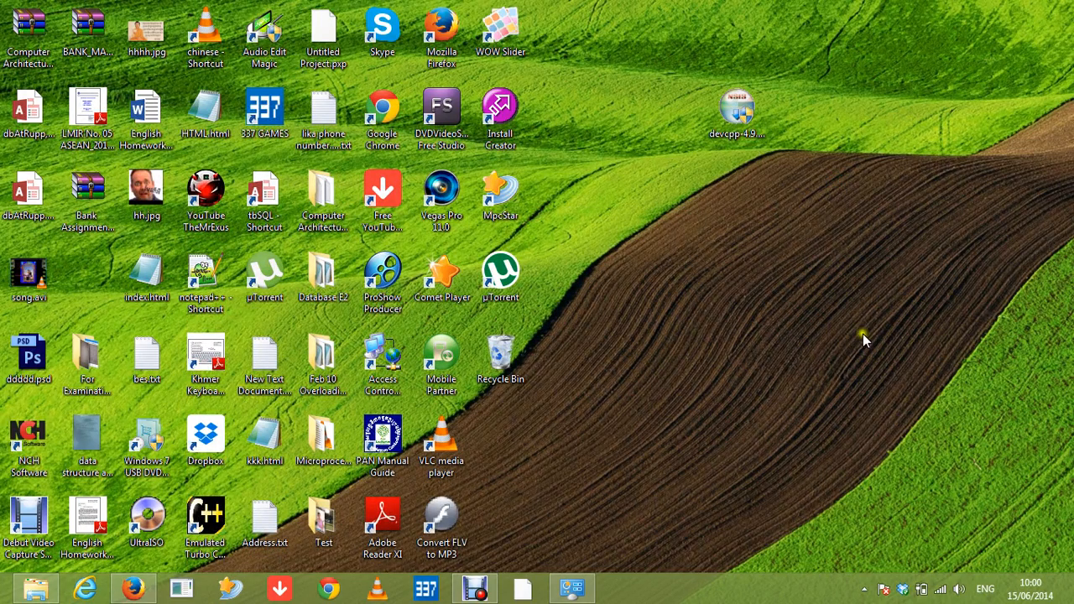
mouse_move(858, 221)
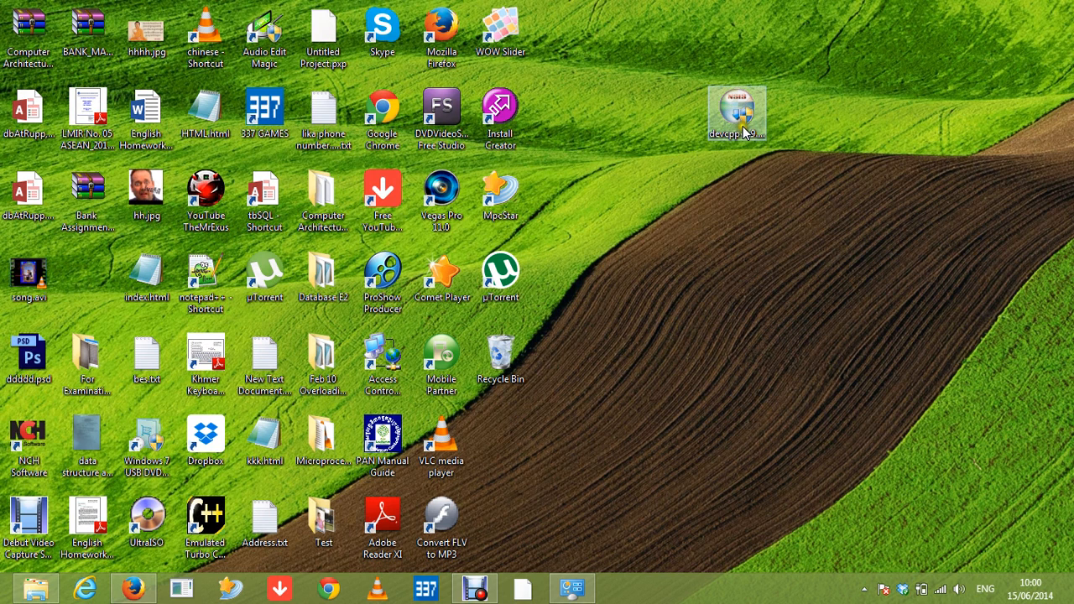
mouse_move(737, 125)
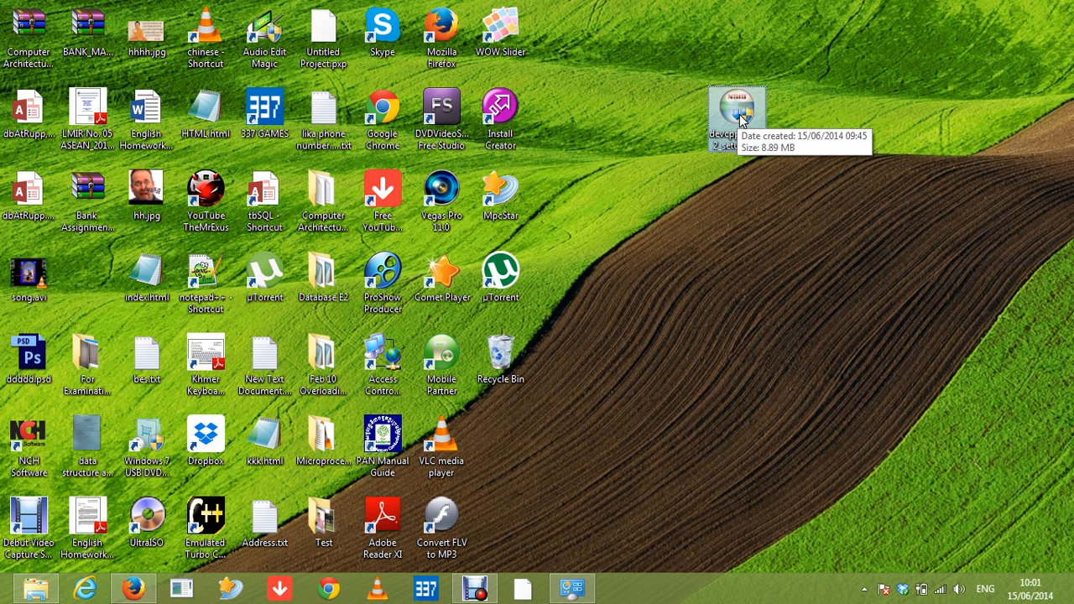
mouse_move(830, 101)
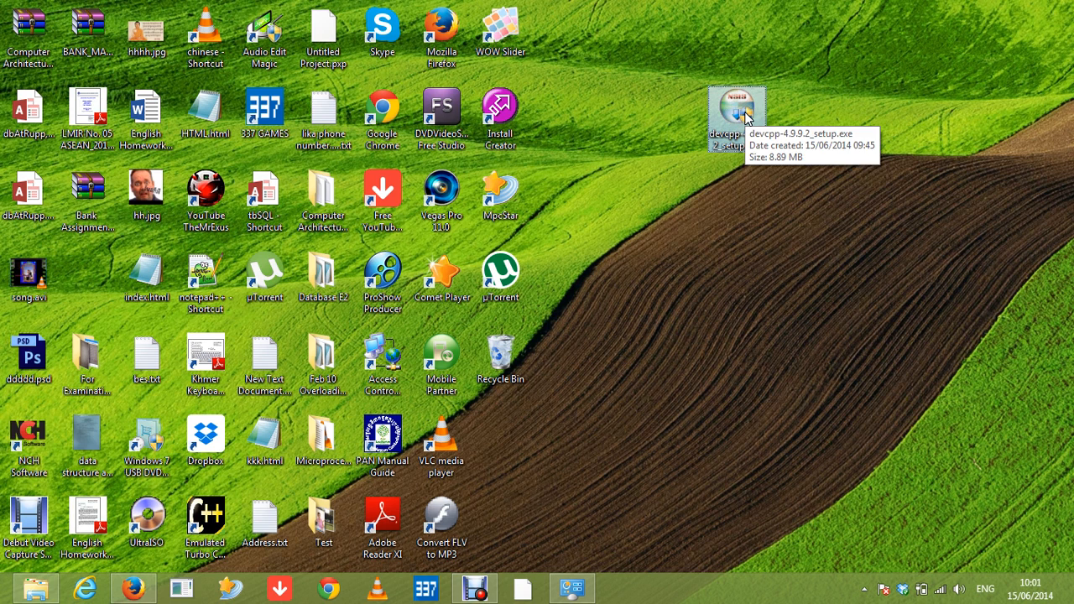
Step: Run devcpp-4.9.9.2_setup.exe as administrator and reposition its welcome notice
right_click(736, 113)
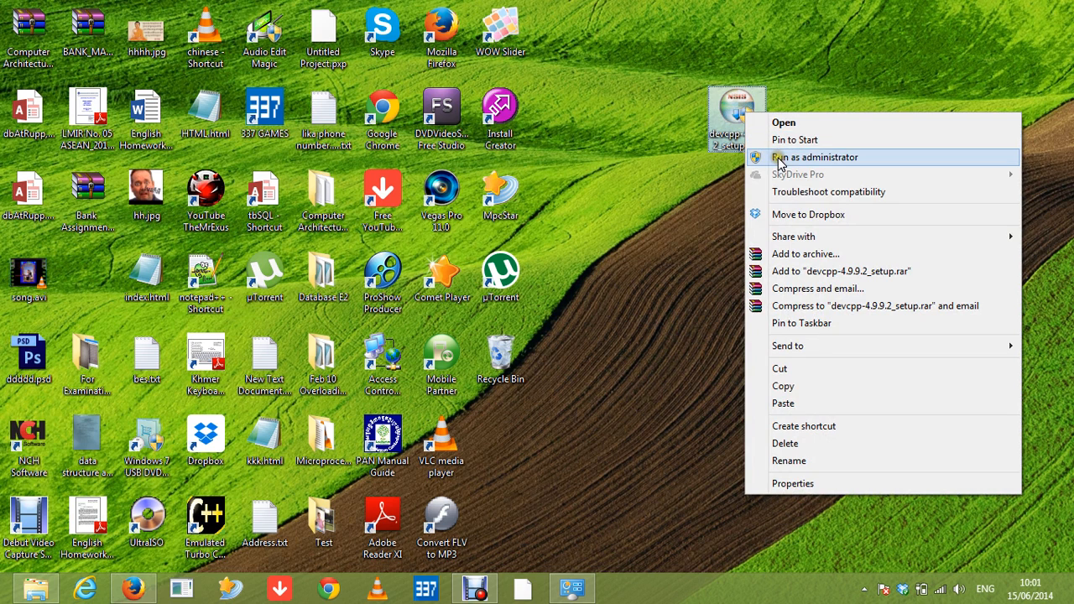
mouse_move(782, 123)
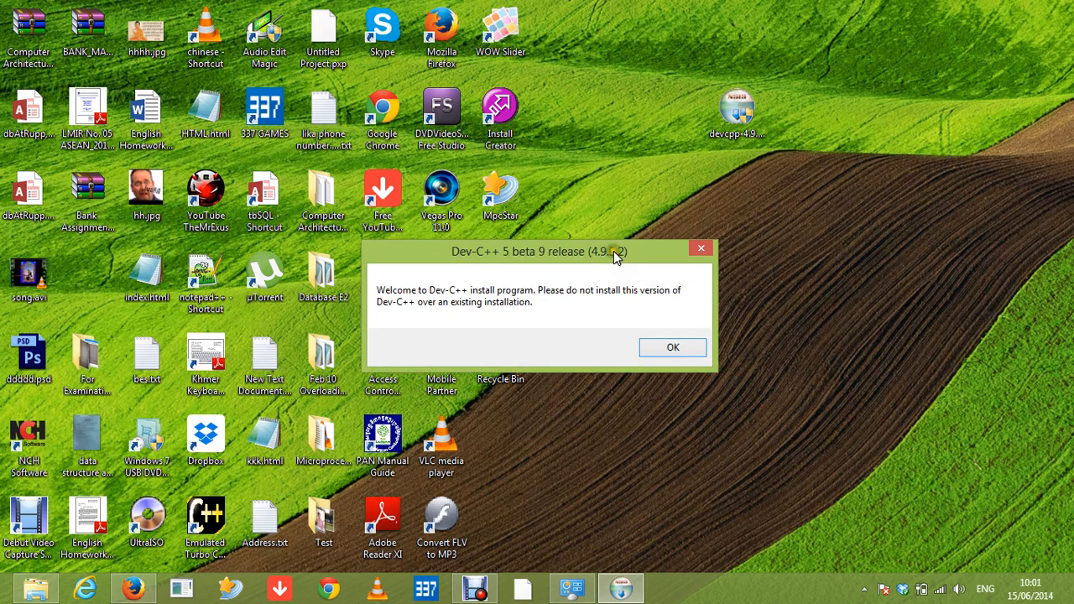
left_click_drag(537, 250, 554, 193)
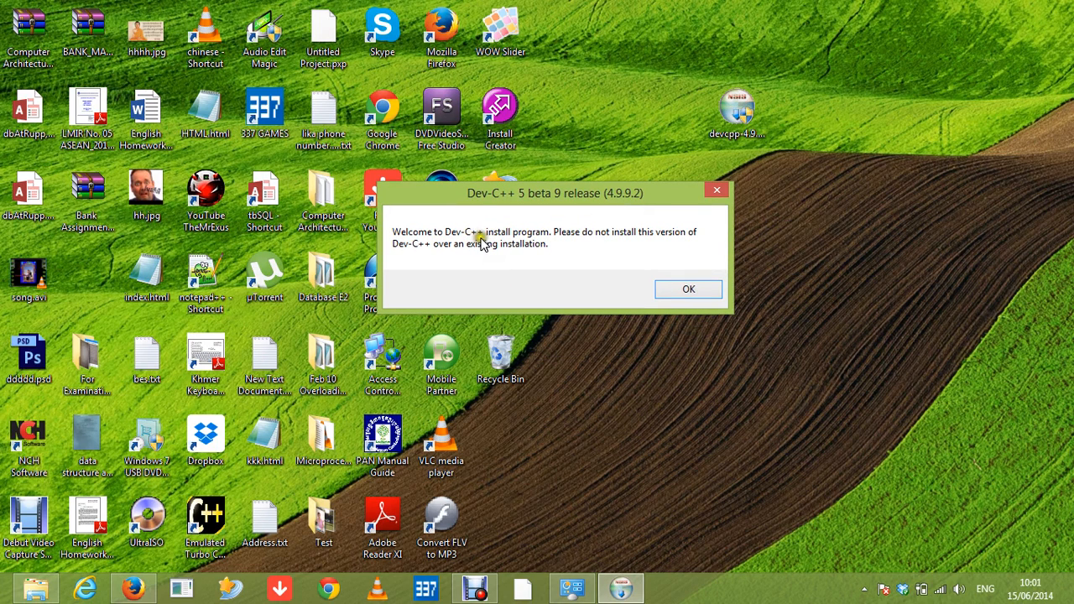
mouse_move(604, 246)
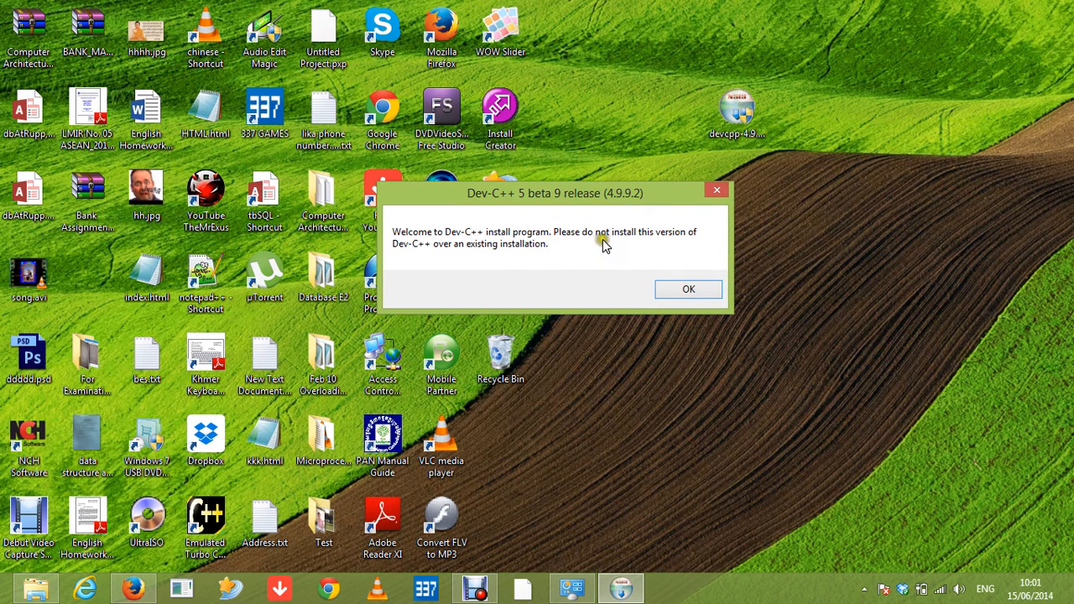
mouse_move(469, 255)
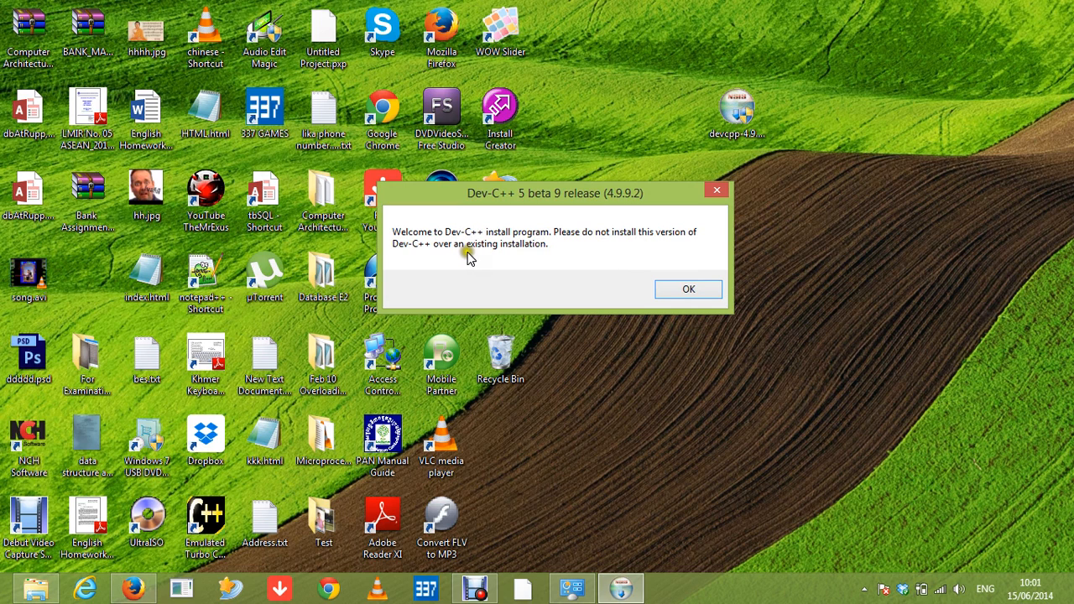
mouse_move(576, 254)
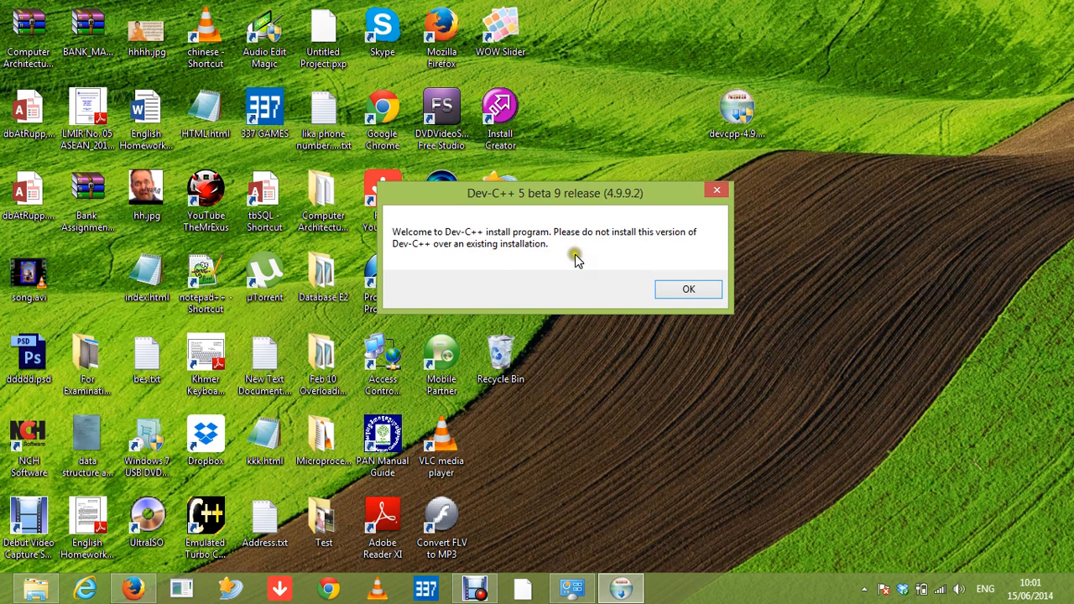
Step: Keep English, accept the GNU GPL and the Full component set, reaching the C:\Dev-Cpp location page
left_click(687, 289)
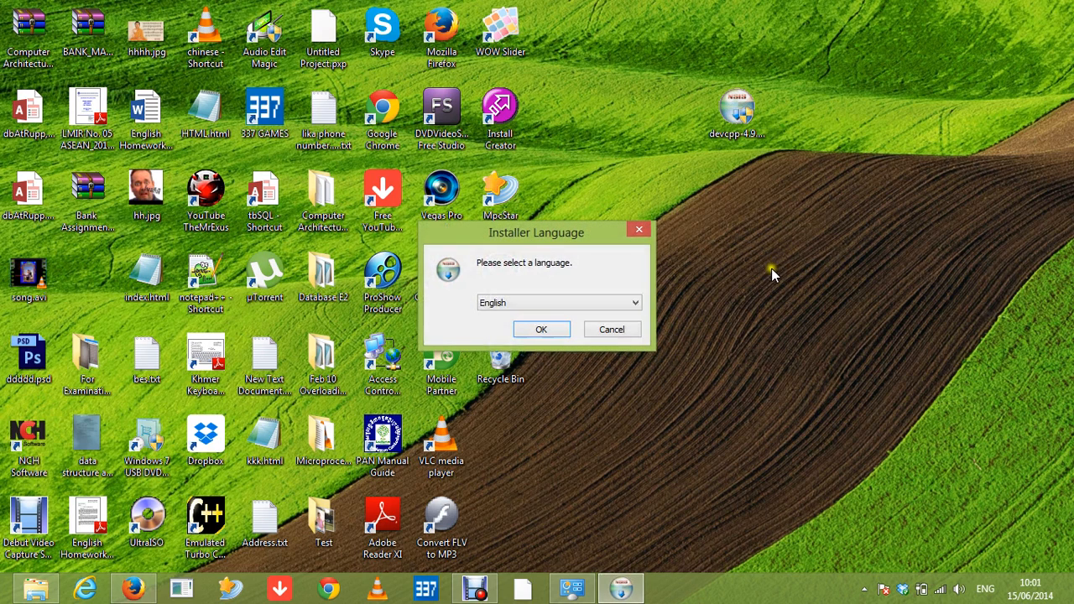
left_click_drag(536, 232, 573, 135)
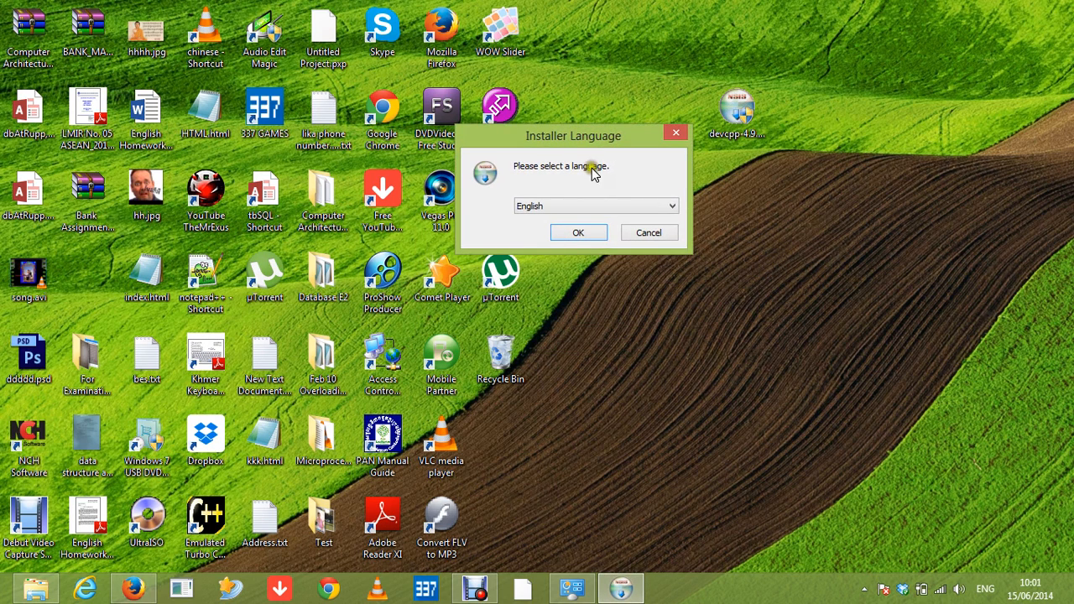
left_click(578, 233)
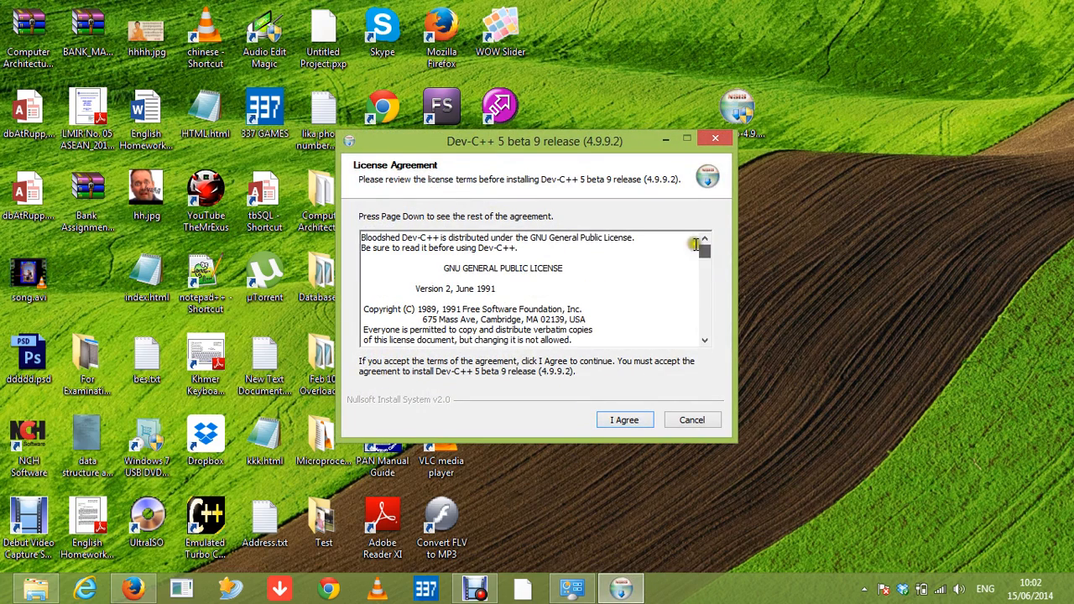
mouse_move(654, 285)
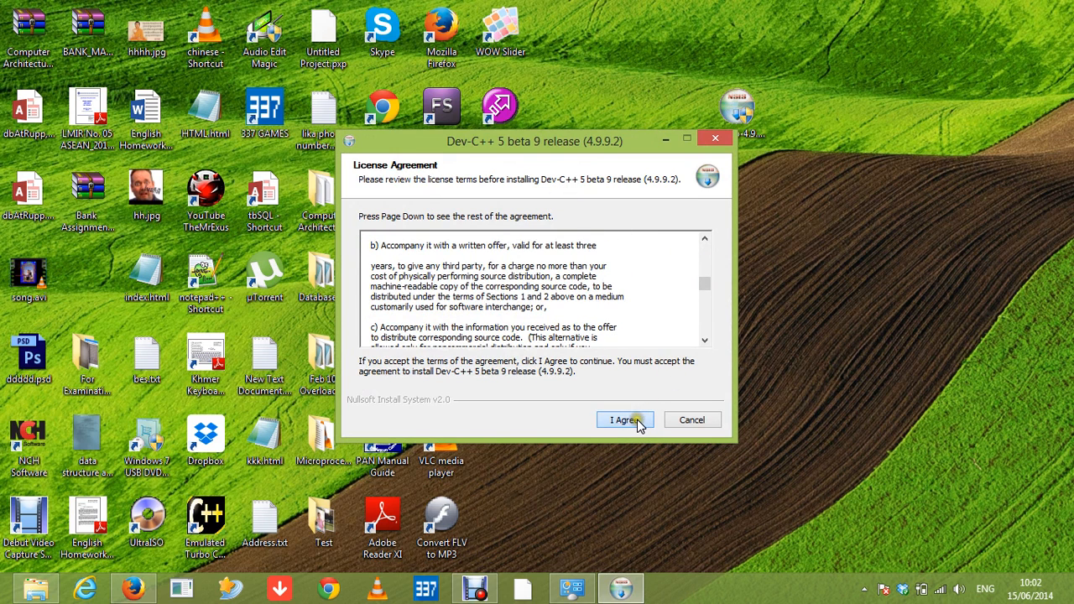
left_click(624, 419)
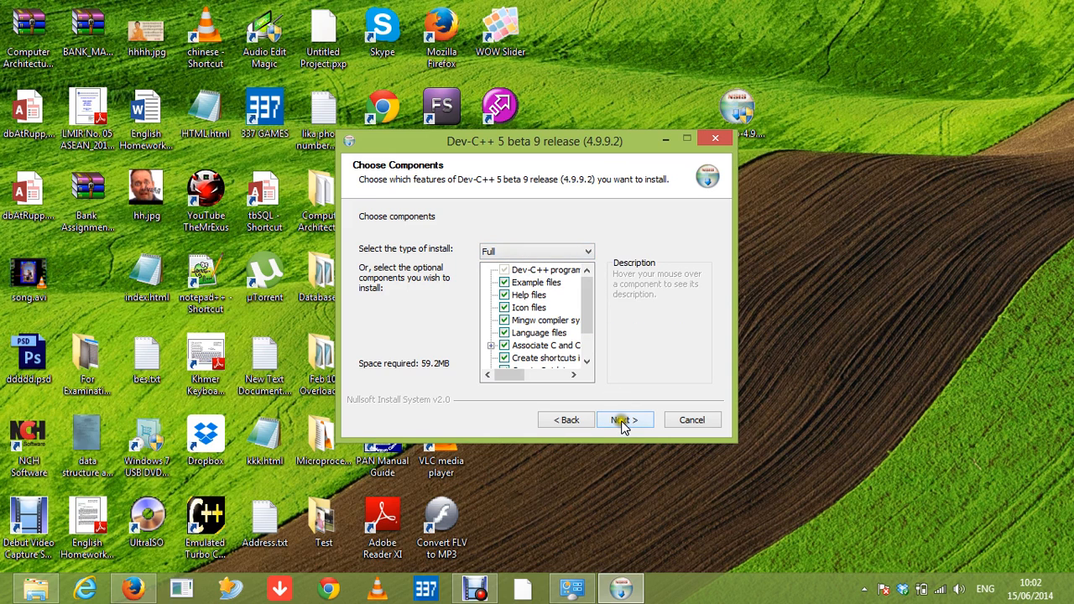
left_click(624, 419)
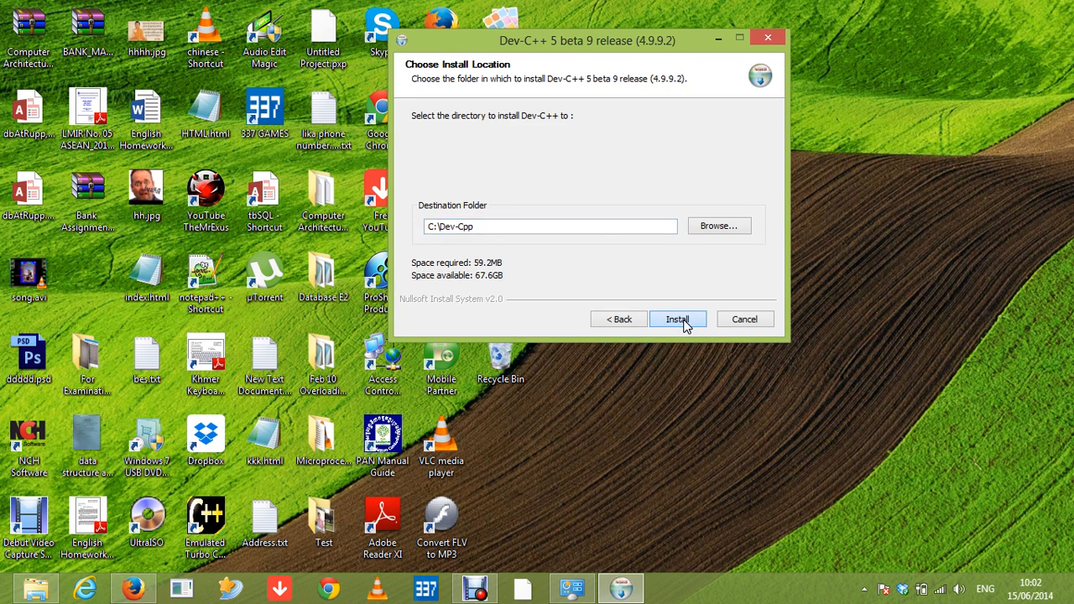
Step: Start installing into C:\Dev-Cpp until the all-users prompt appears
left_click(678, 319)
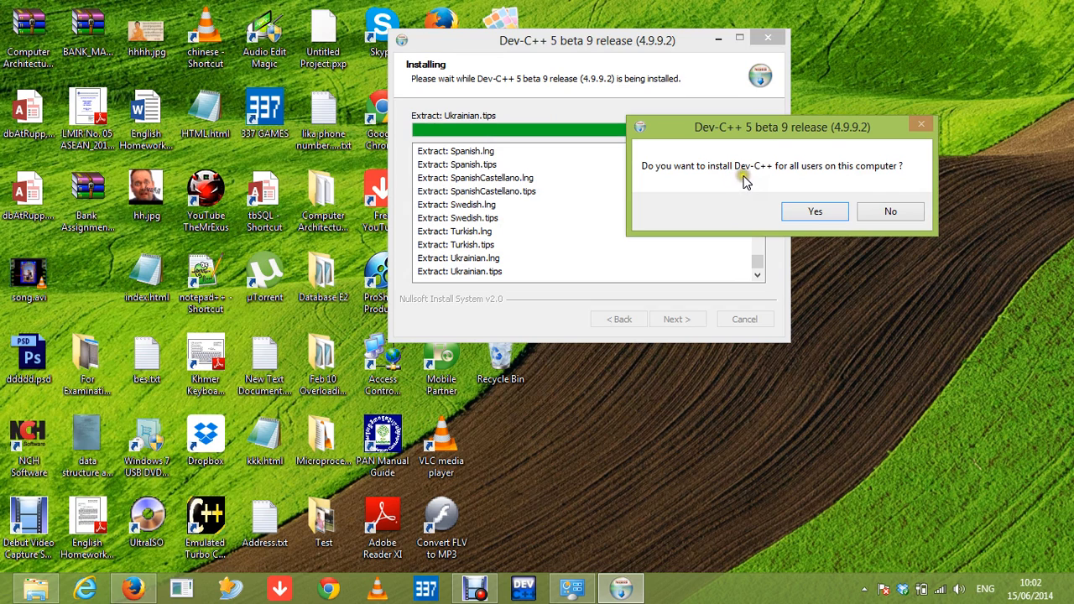
mouse_move(831, 170)
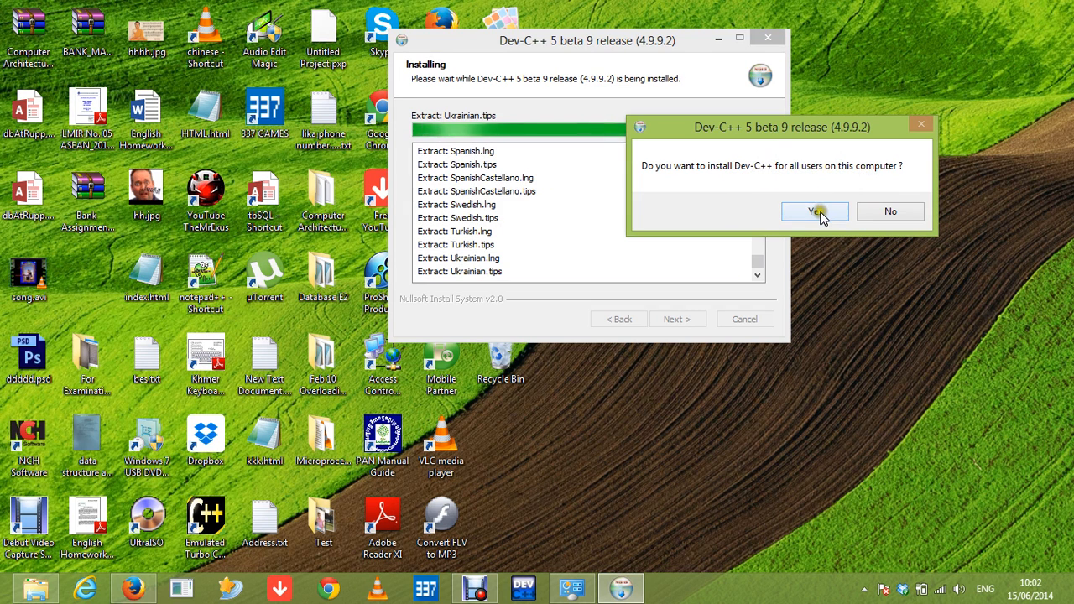
Step: Install for all users and leave 'Run Dev-C++ 5 beta 9' checked on the finish page
left_click(814, 211)
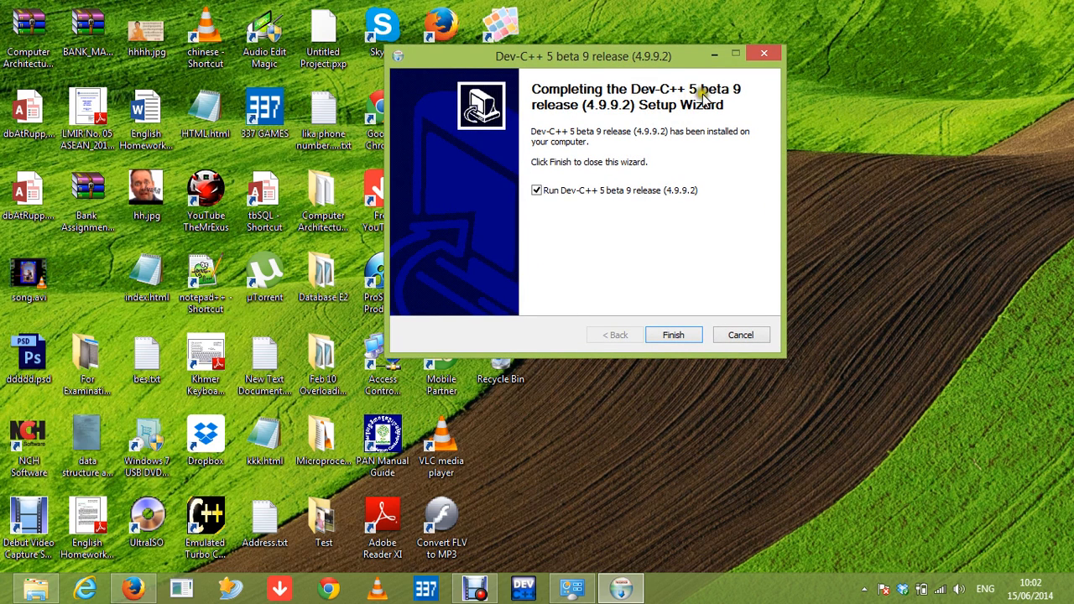
mouse_move(616, 118)
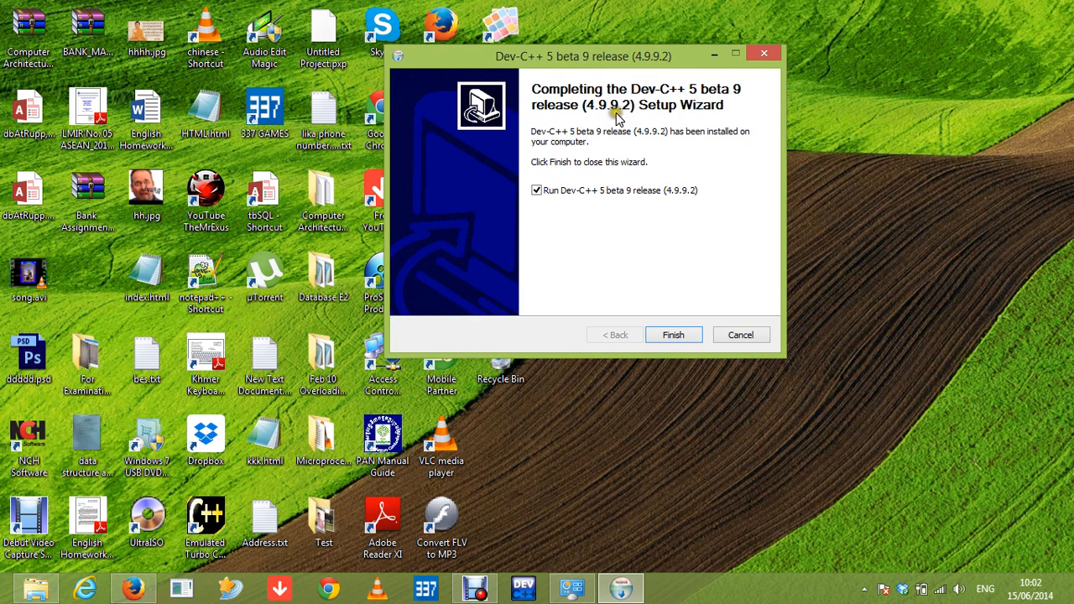
mouse_move(650, 144)
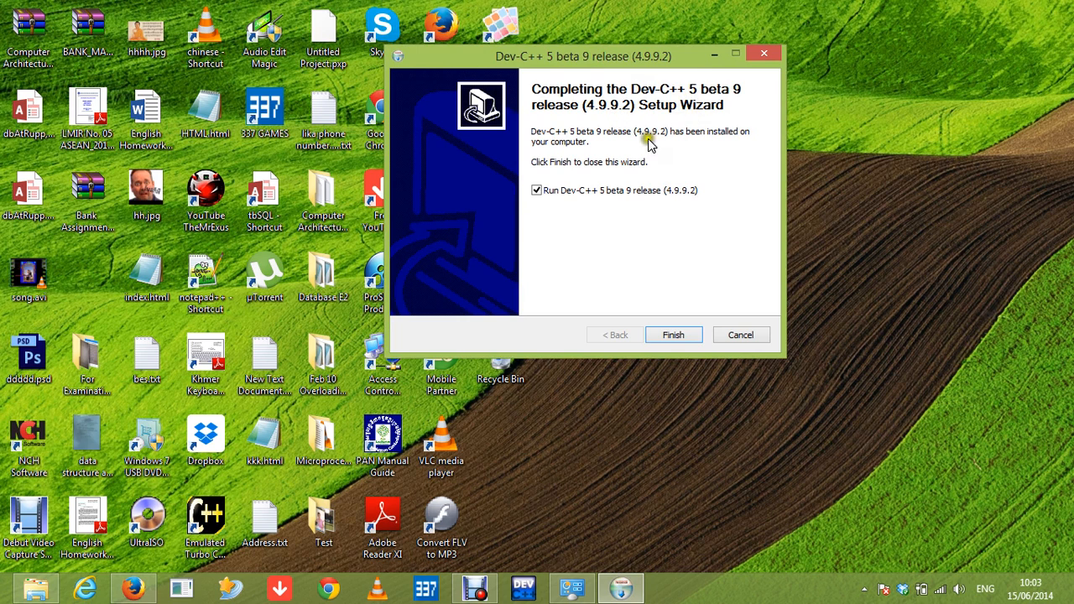
left_click(536, 190)
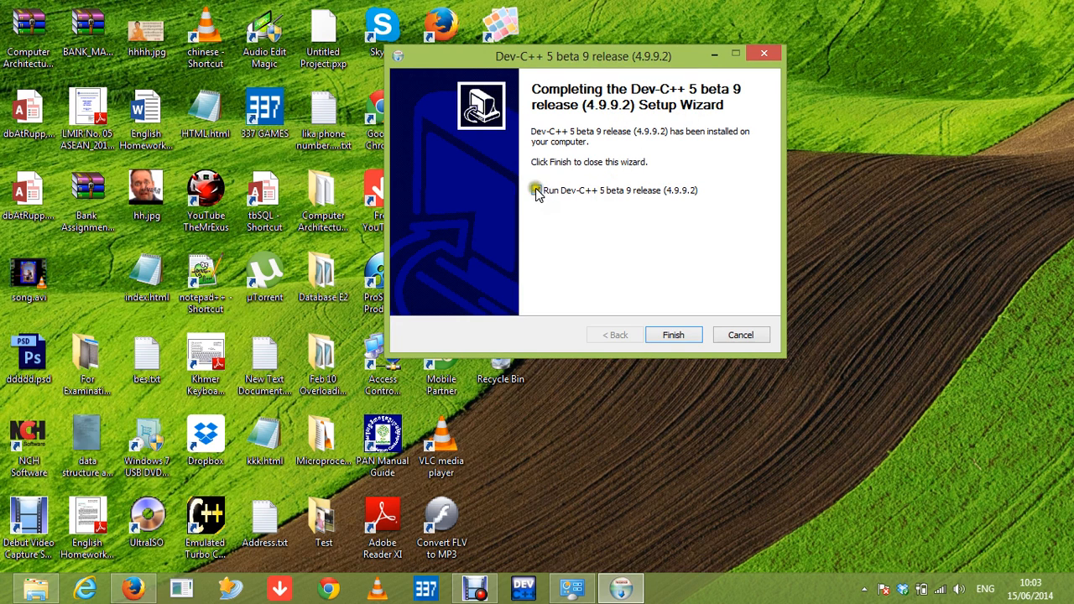
left_click(536, 190)
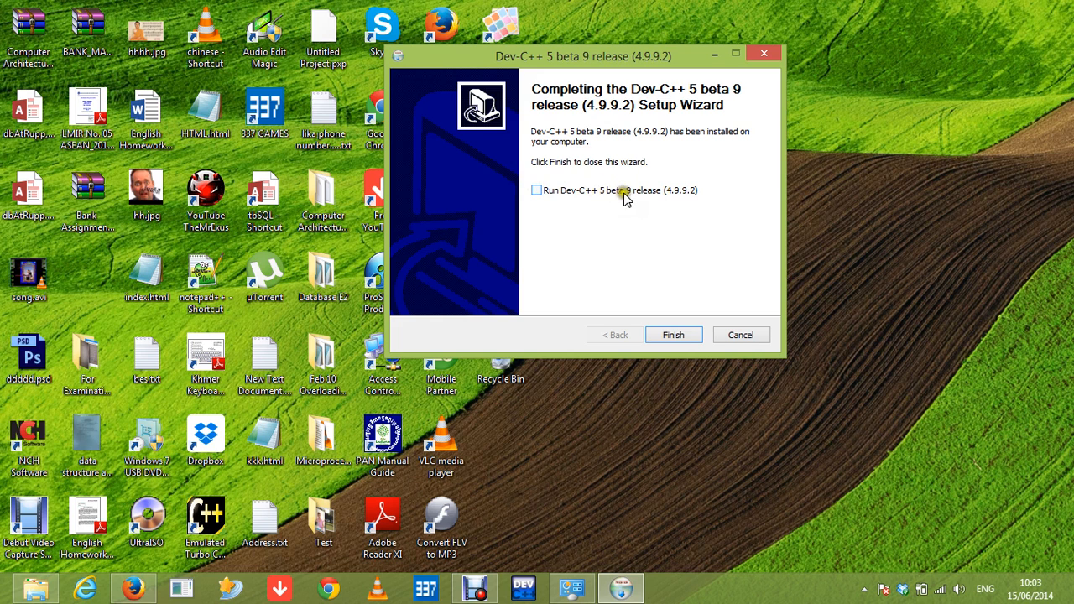
mouse_move(665, 196)
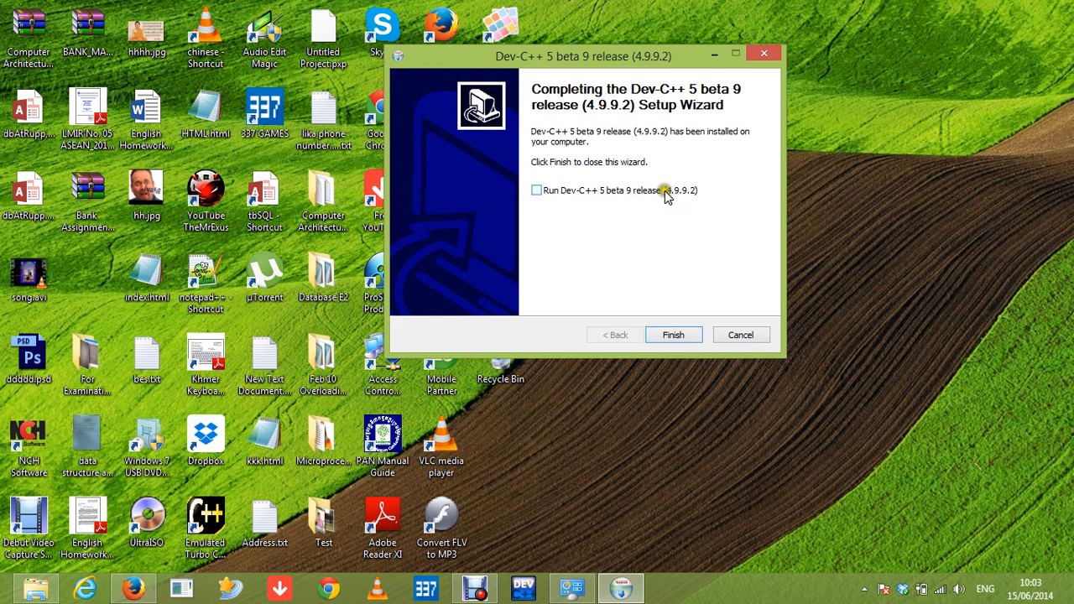
left_click(536, 189)
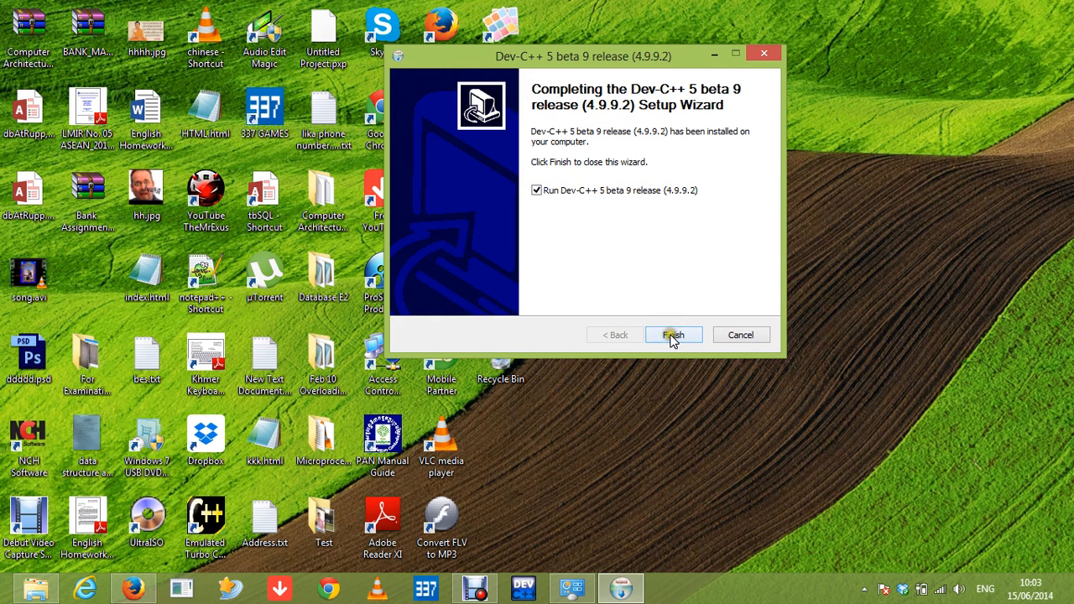
Step: Launch Dev-C++, dismiss the beta notice and keep English with the New Look theme
left_click(672, 335)
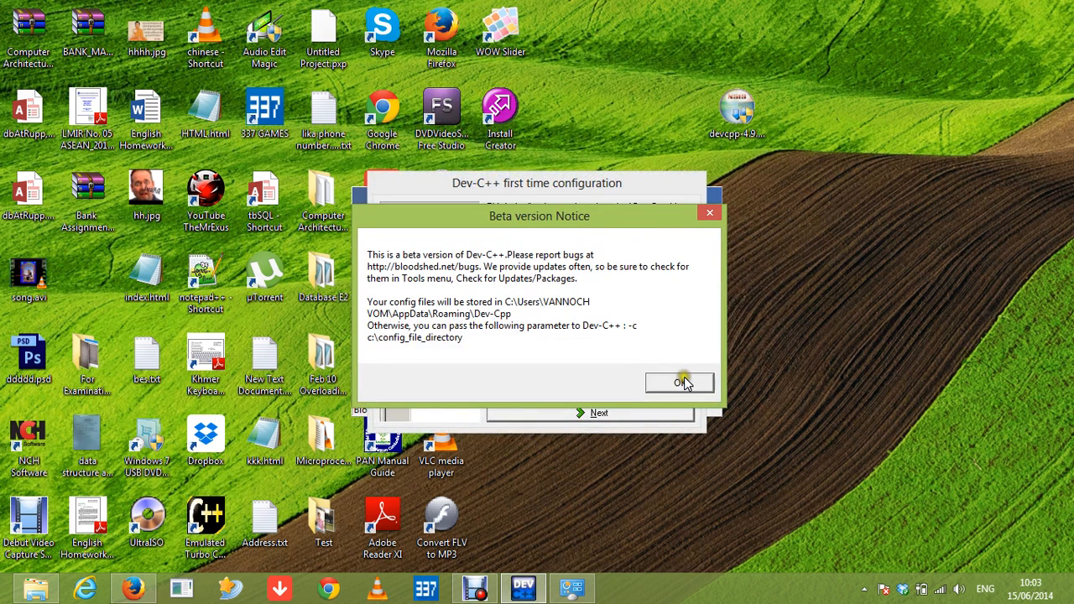
left_click(679, 383)
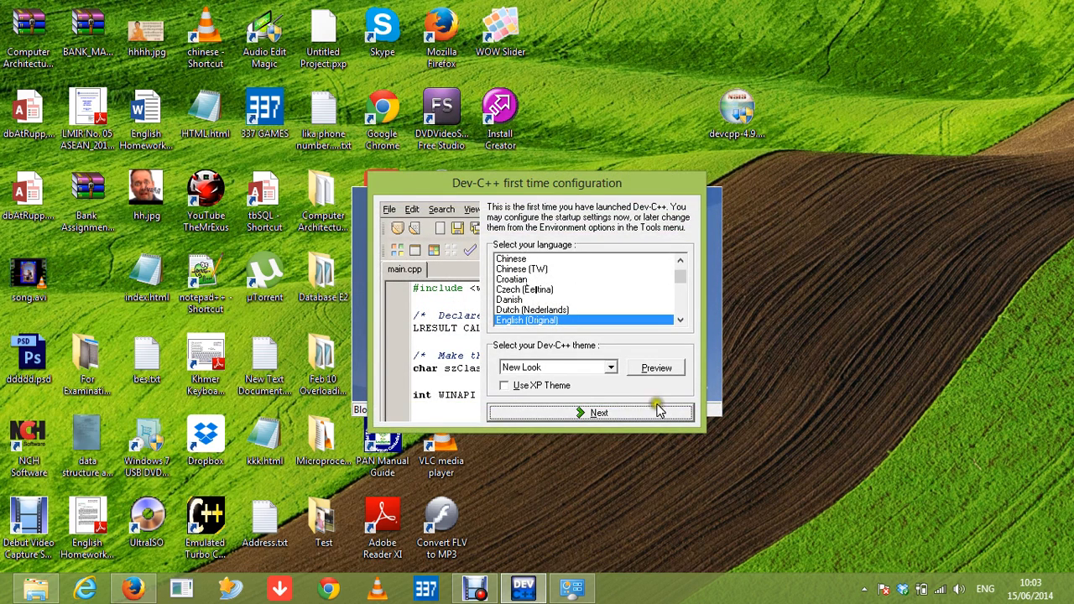
left_click(598, 412)
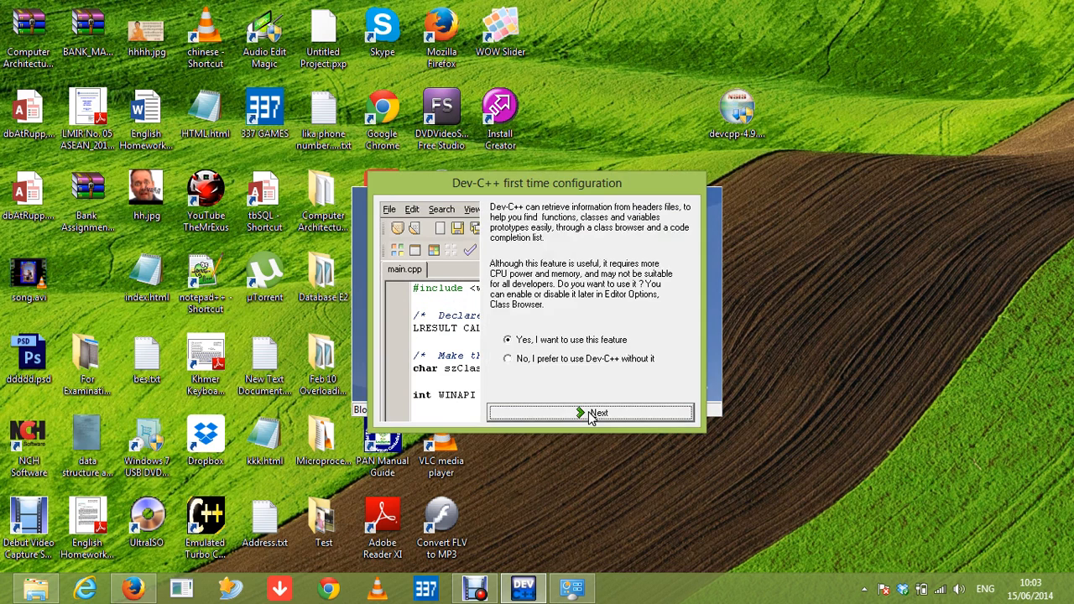
mouse_move(612, 344)
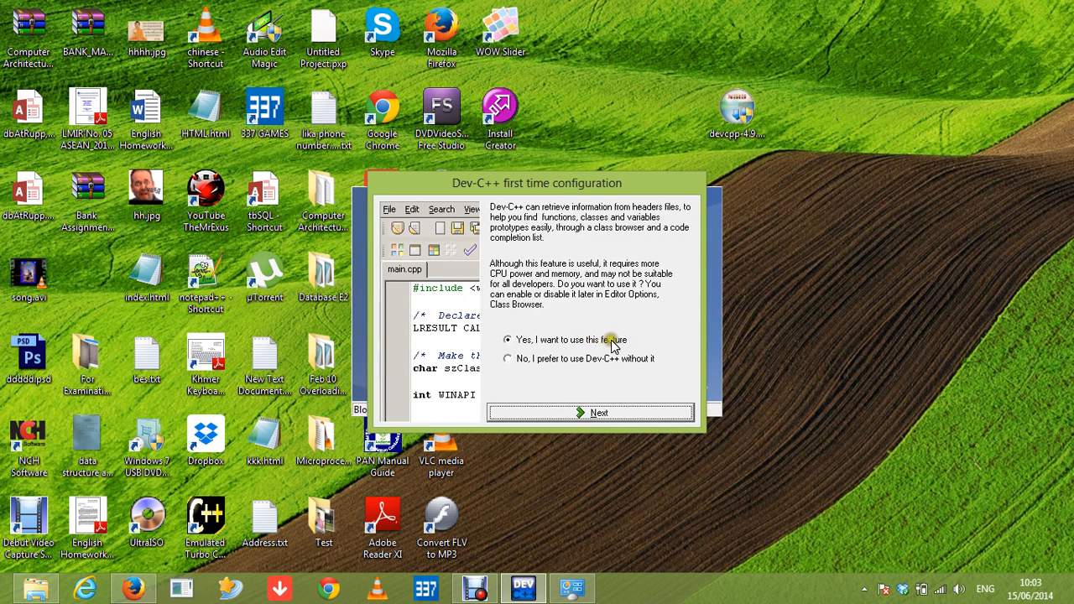
Step: Enable the class browser and code completion and create the header cache now
left_click(507, 359)
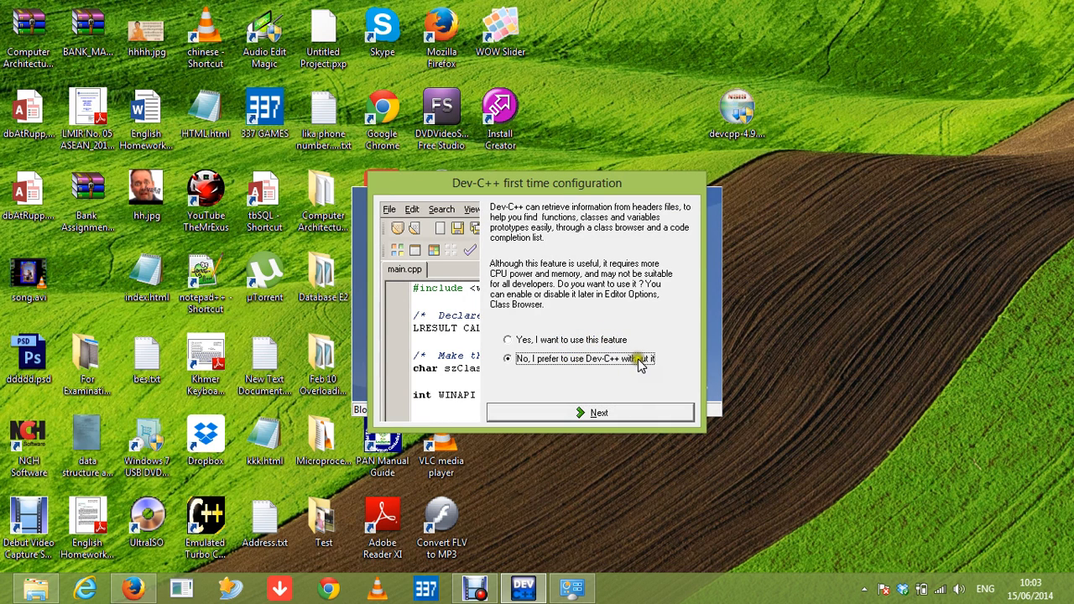
left_click(507, 340)
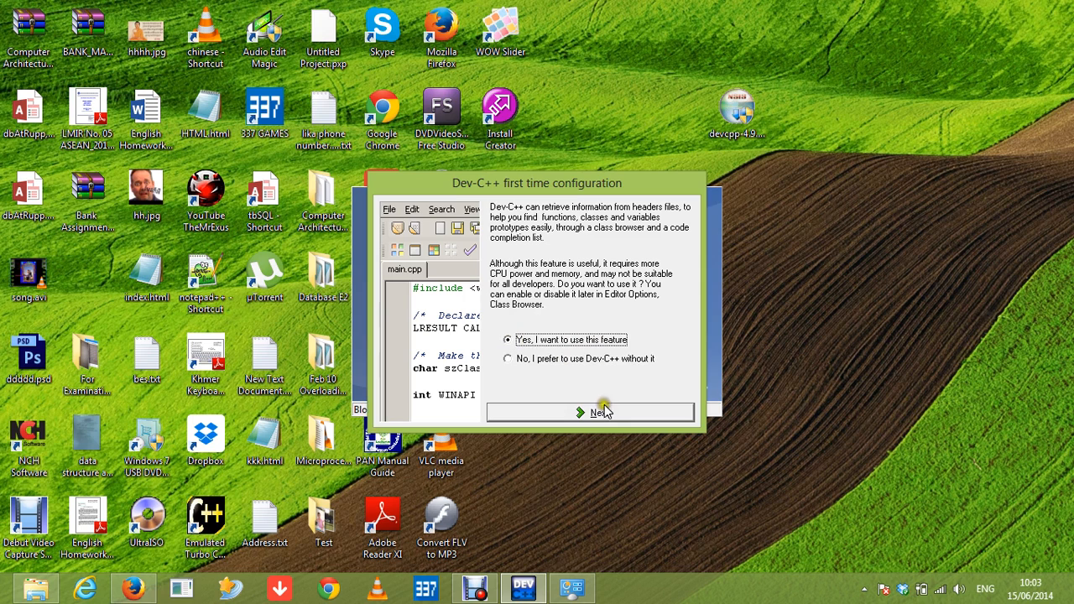
left_click(596, 411)
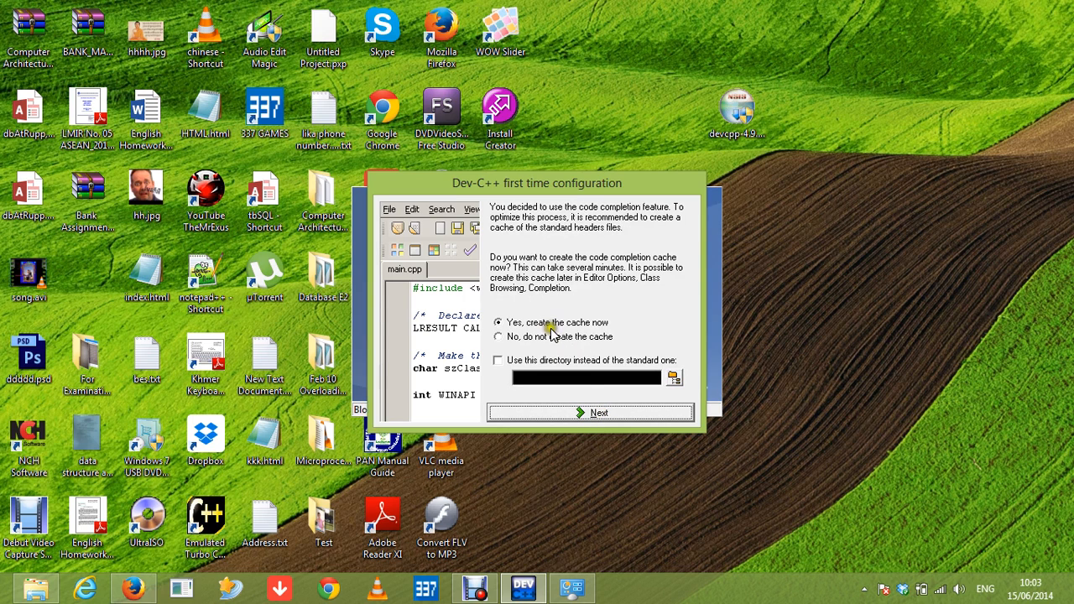
left_click(598, 412)
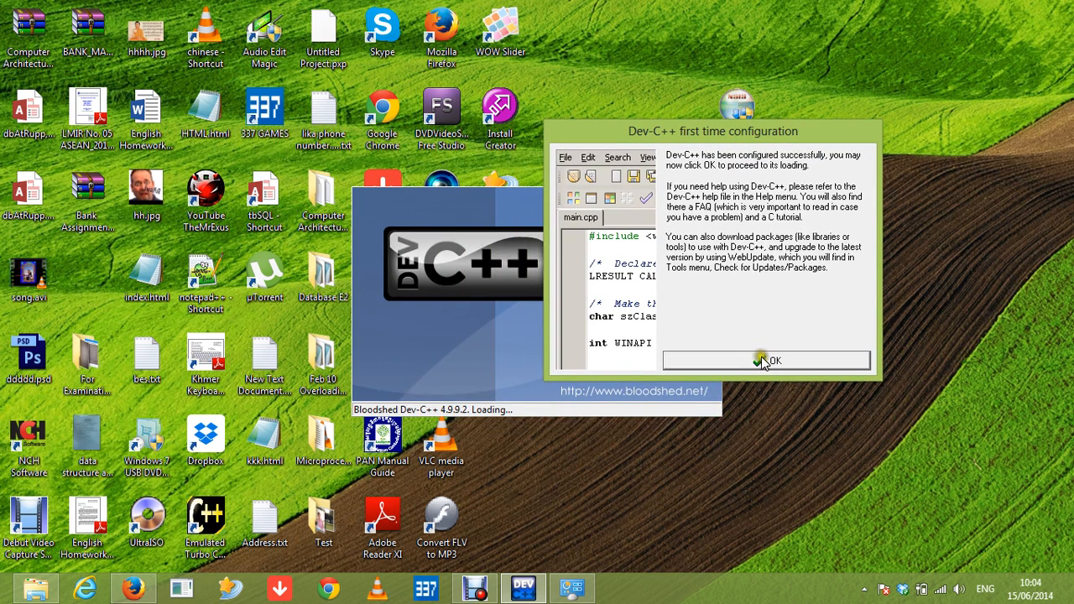
Step: Finish configuration, dismiss the tip of the day and create a new blank source file
left_click(765, 360)
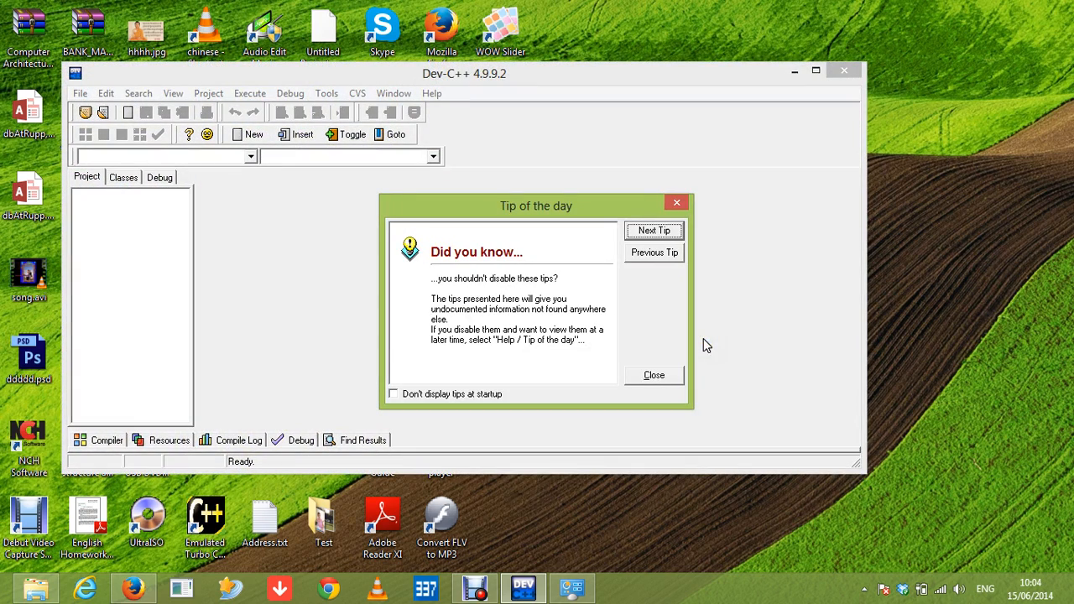
left_click(653, 375)
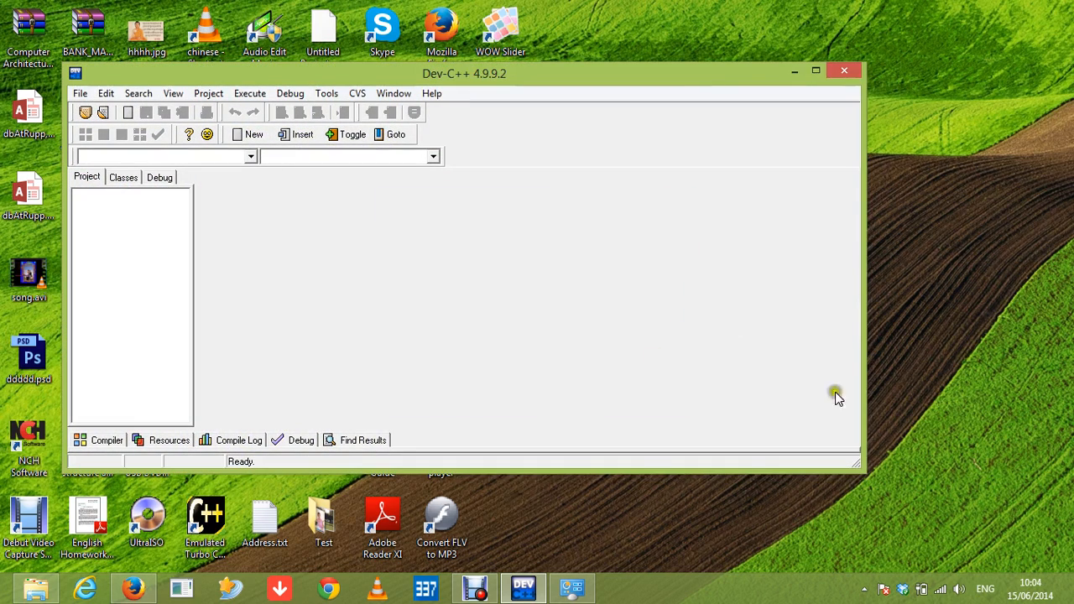
left_click(79, 93)
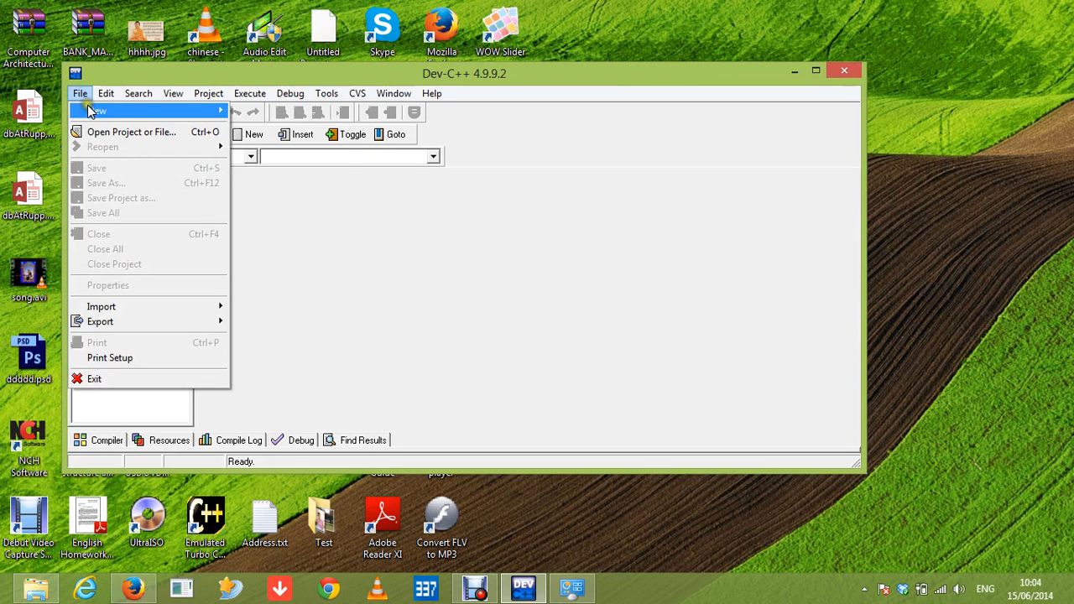
left_click(97, 110)
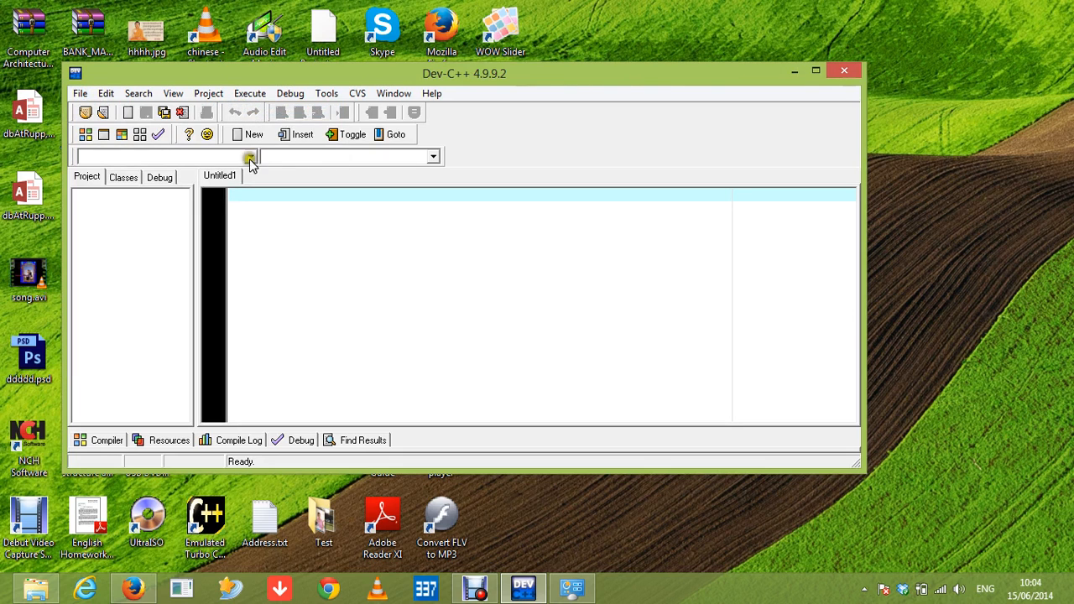
Step: Close the Untitled1 file from its tab menu
right_click(233, 188)
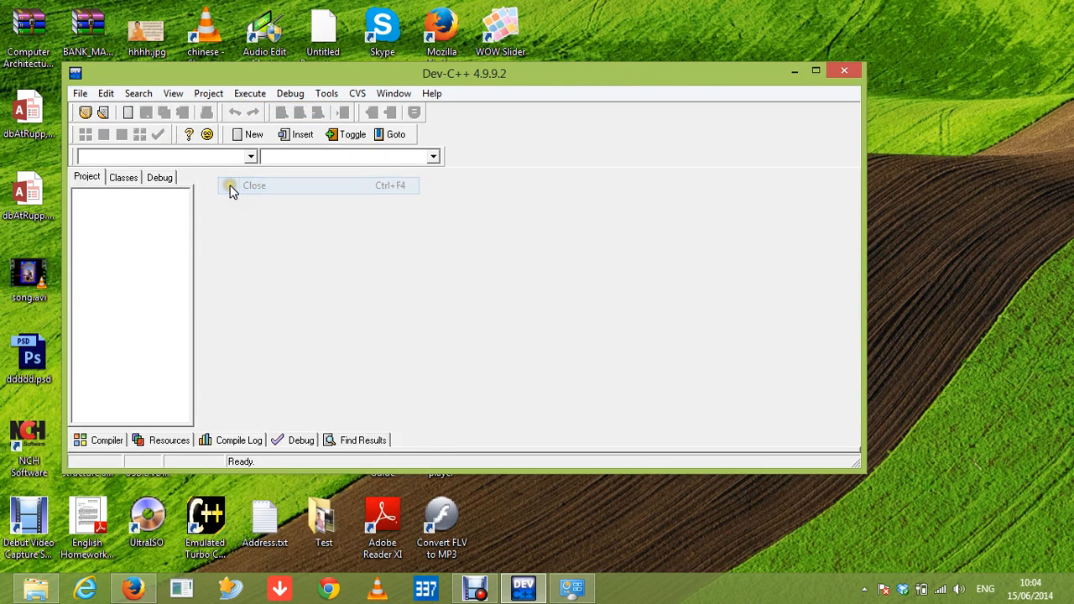
left_click(80, 93)
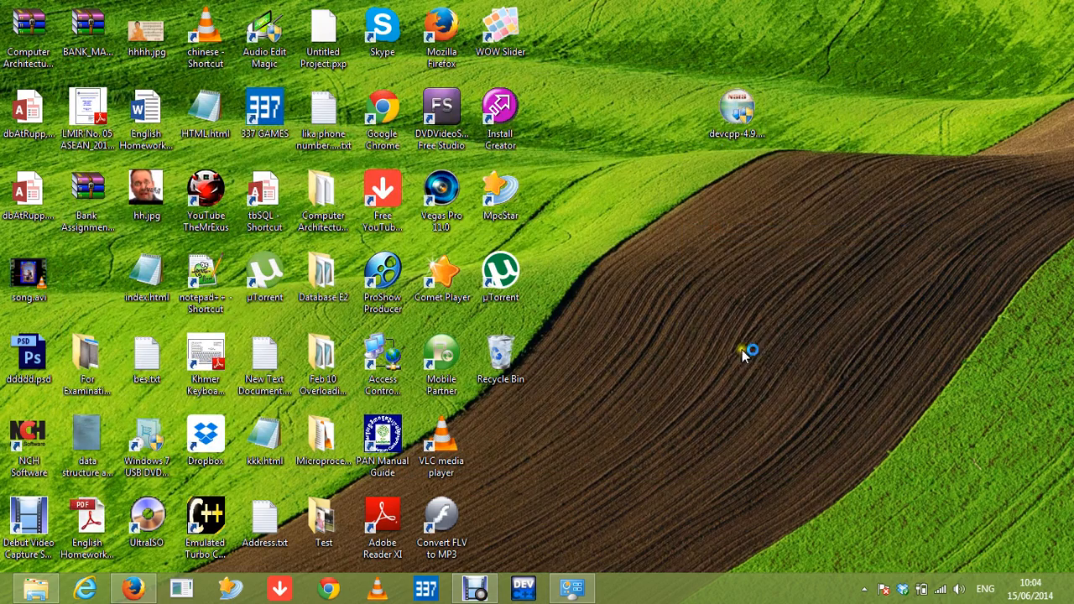
mouse_move(747, 351)
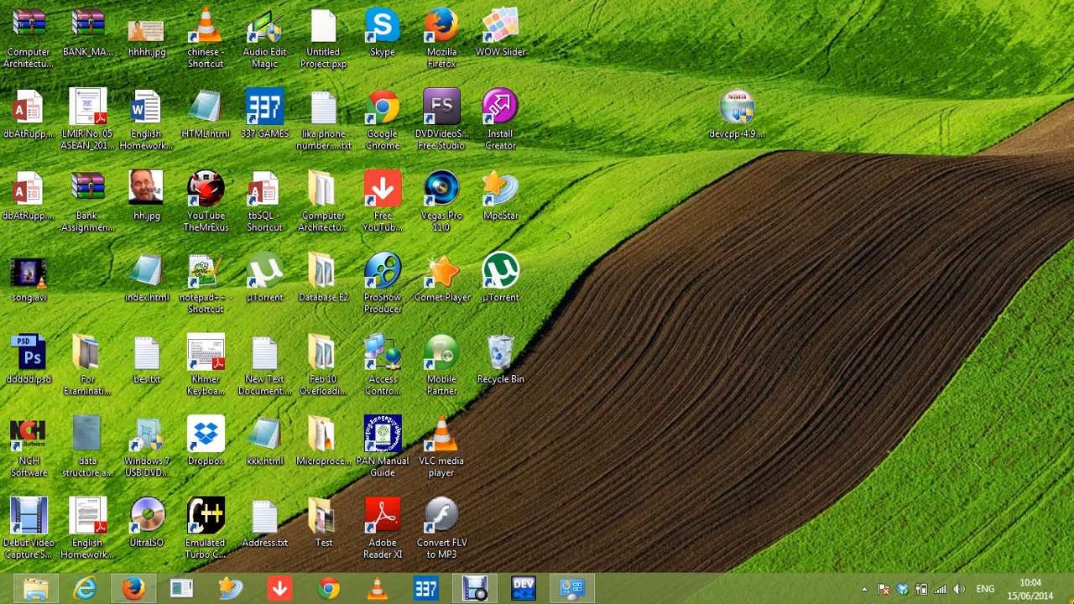
Step: Show the Start screen and select the Dev-C++ tile to reveal its app options bar
key("Super")
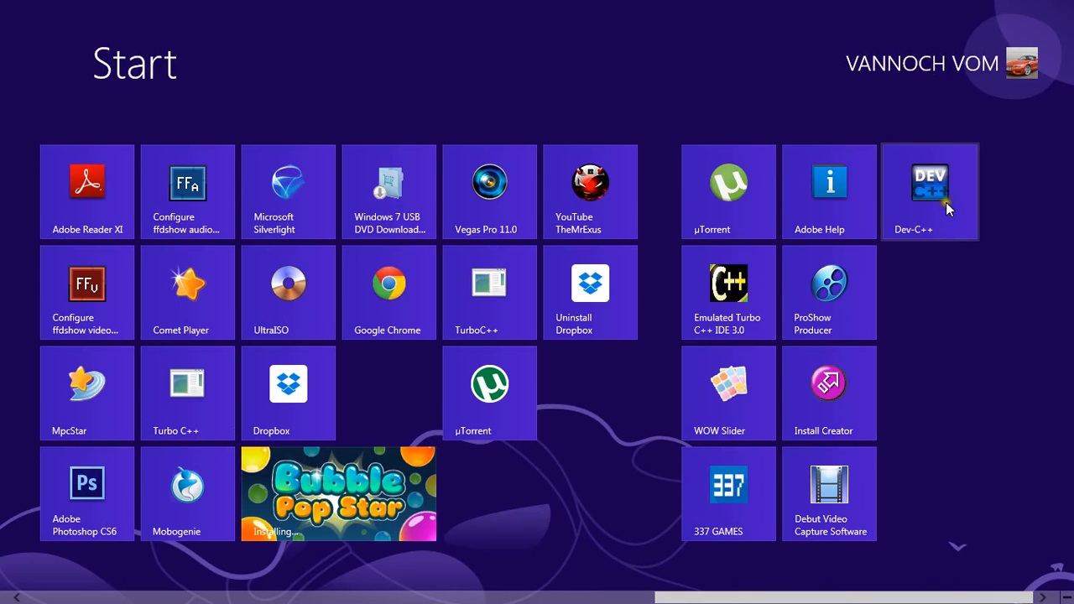
right_click(928, 191)
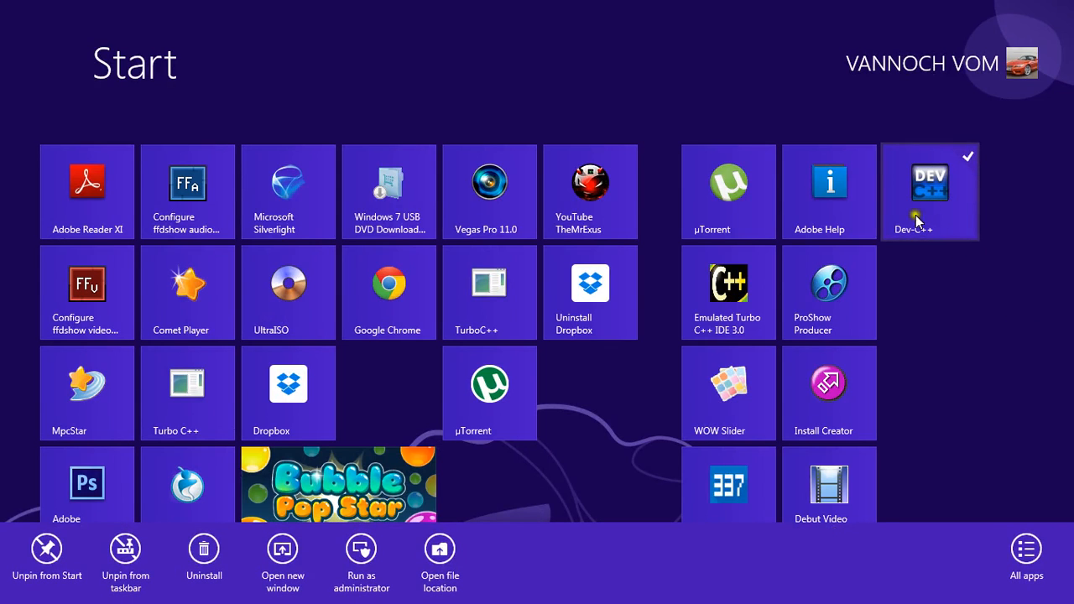
mouse_move(689, 322)
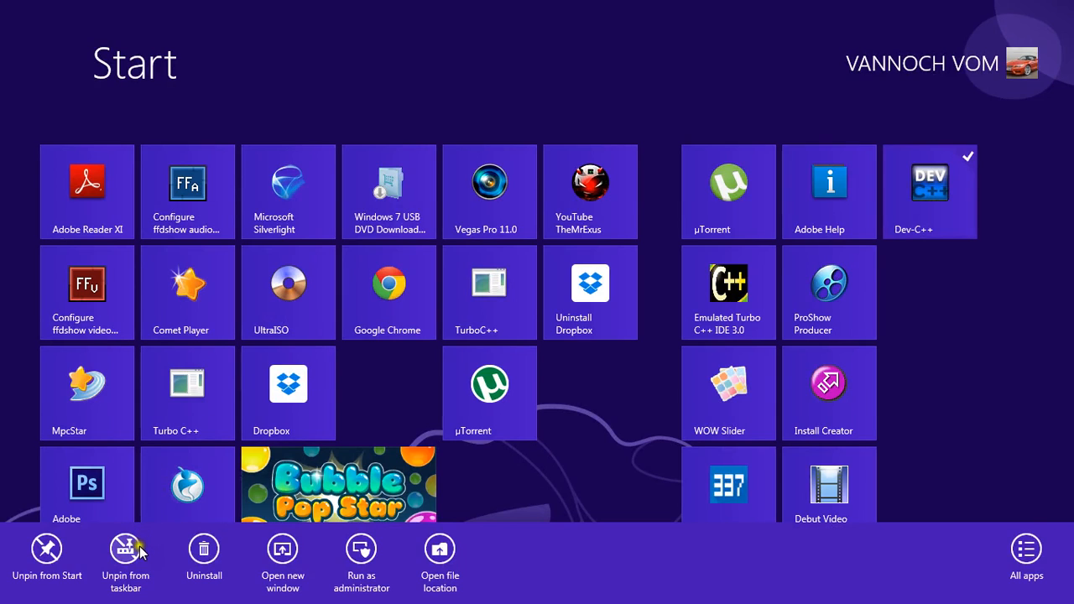
mouse_move(941, 256)
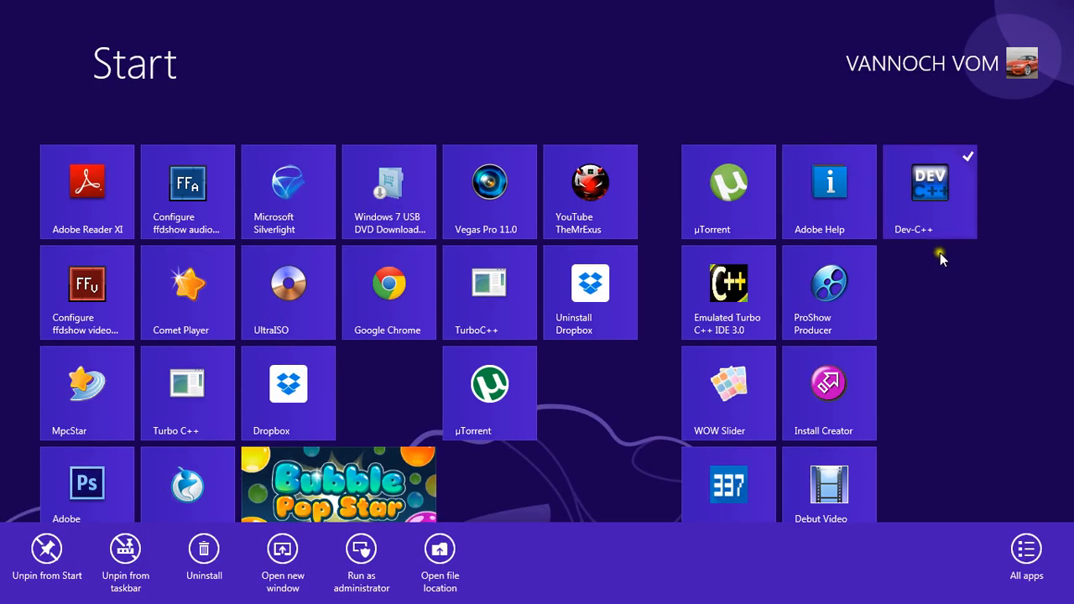
mouse_move(929, 210)
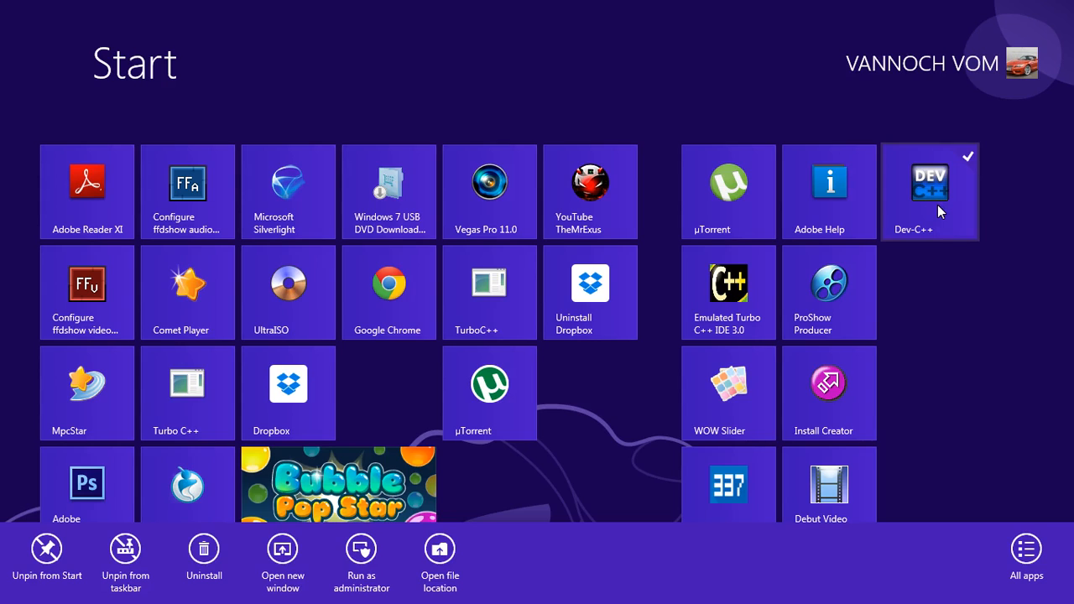
mouse_move(938, 209)
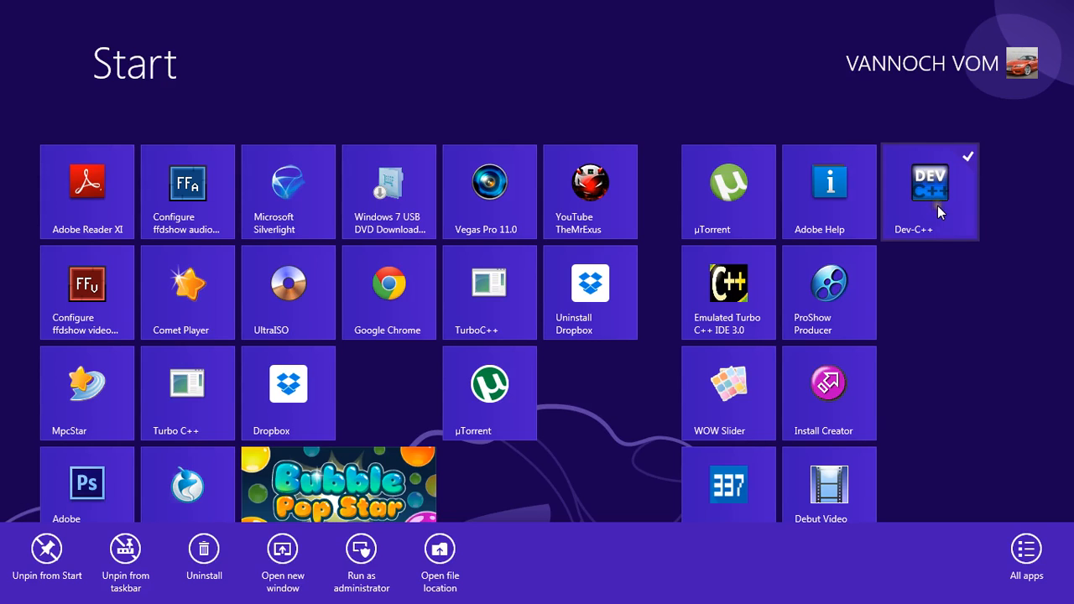
mouse_move(976, 191)
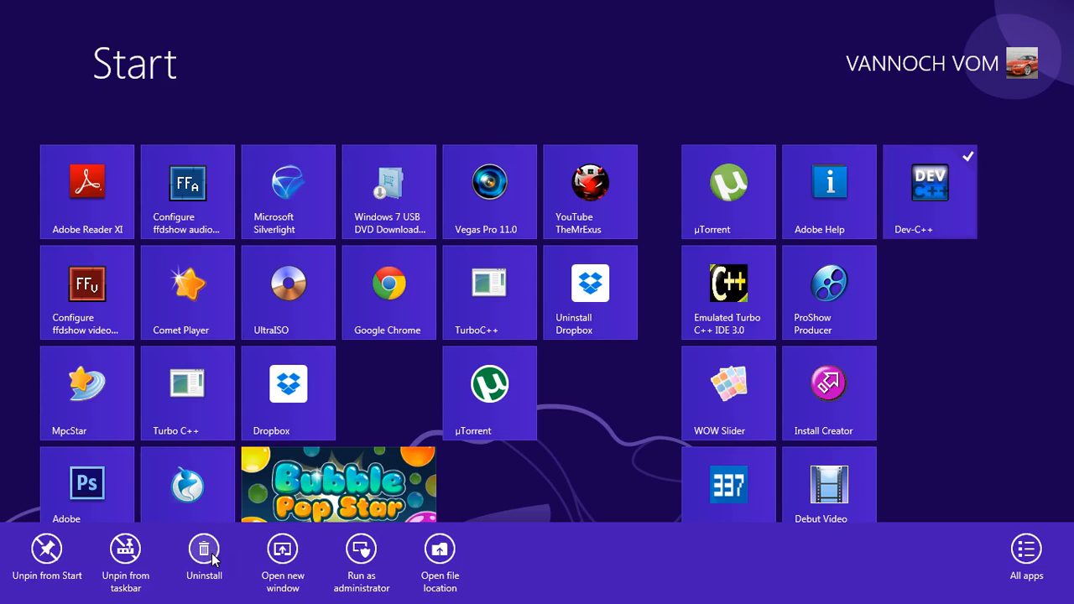
mouse_move(956, 220)
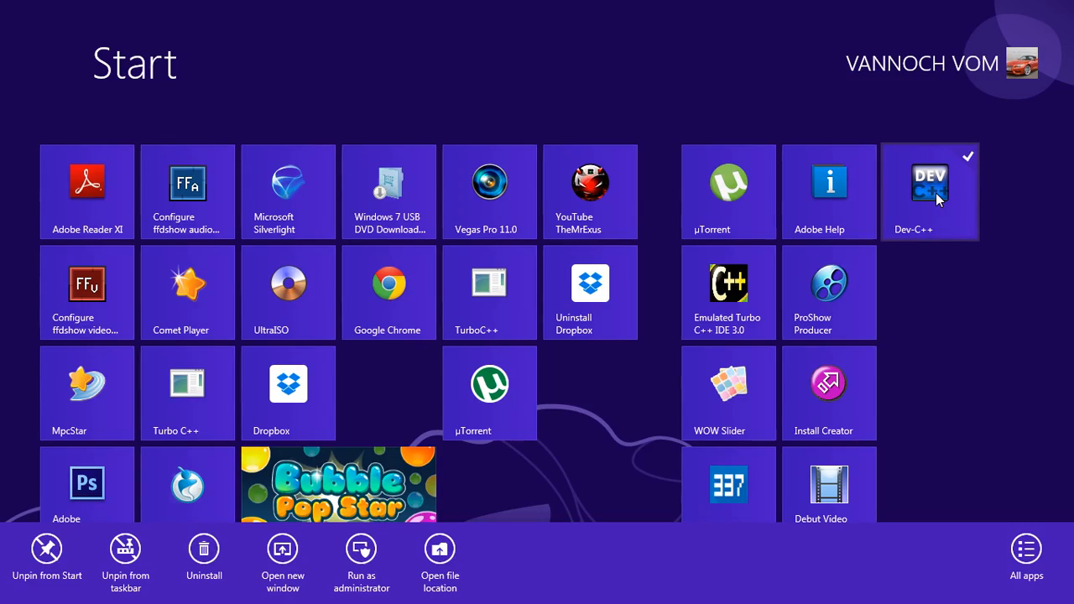
Step: Launch Dev-C++ from its tile, dismiss the tip with Untitled1 showing, then exit
left_click(930, 182)
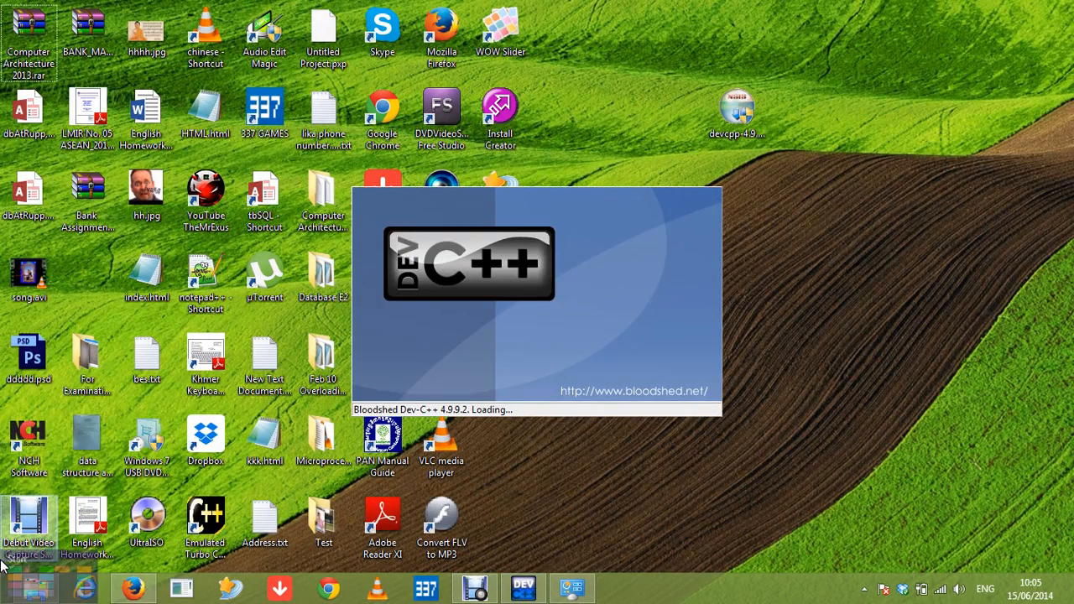
mouse_move(661, 355)
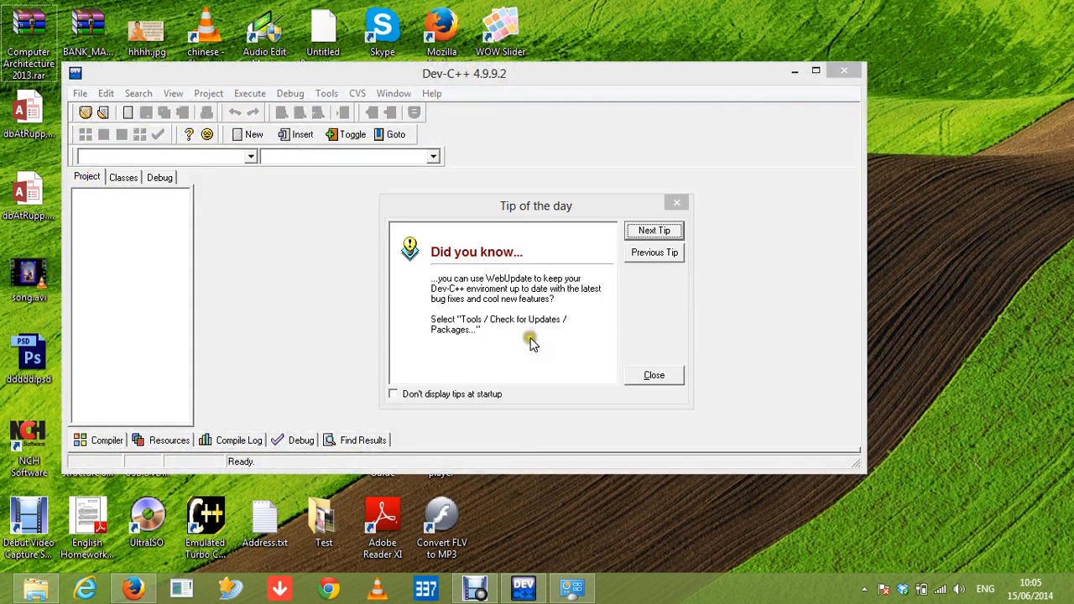
left_click(654, 375)
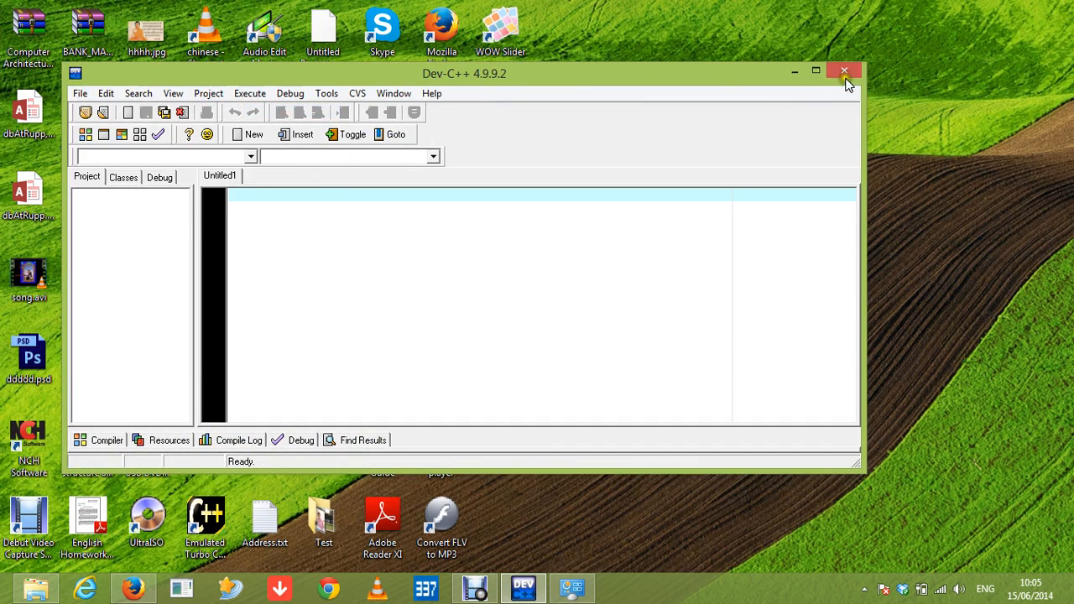
left_click(844, 70)
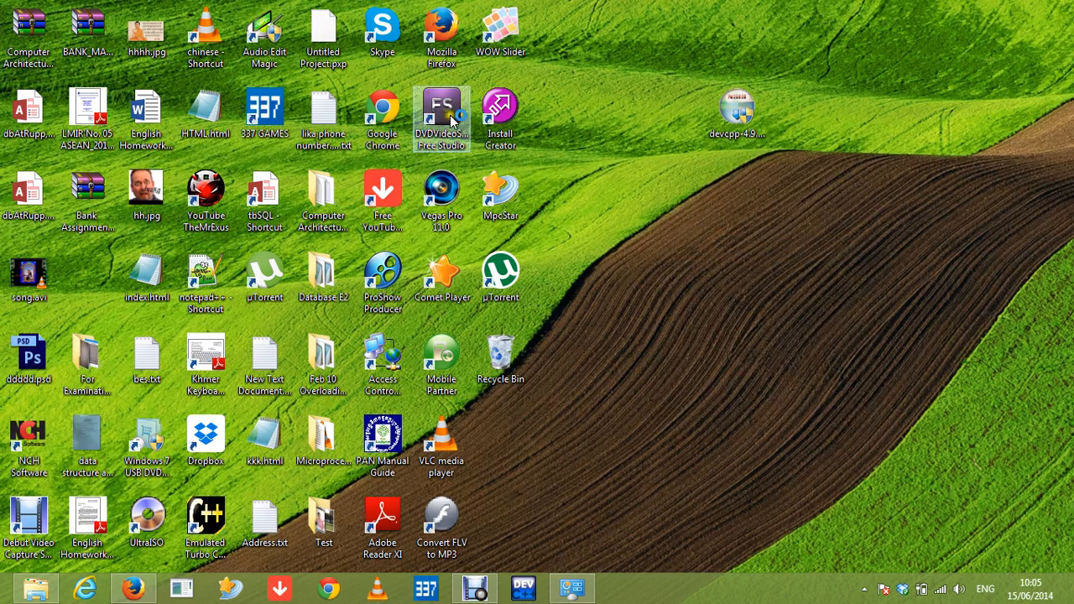
right_click(703, 208)
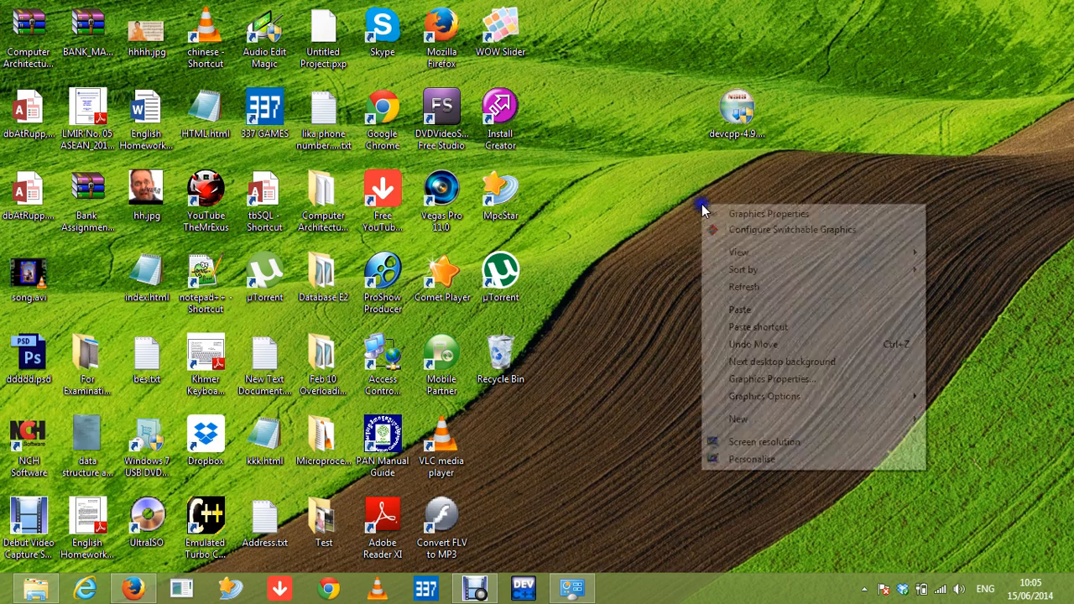
left_click(658, 225)
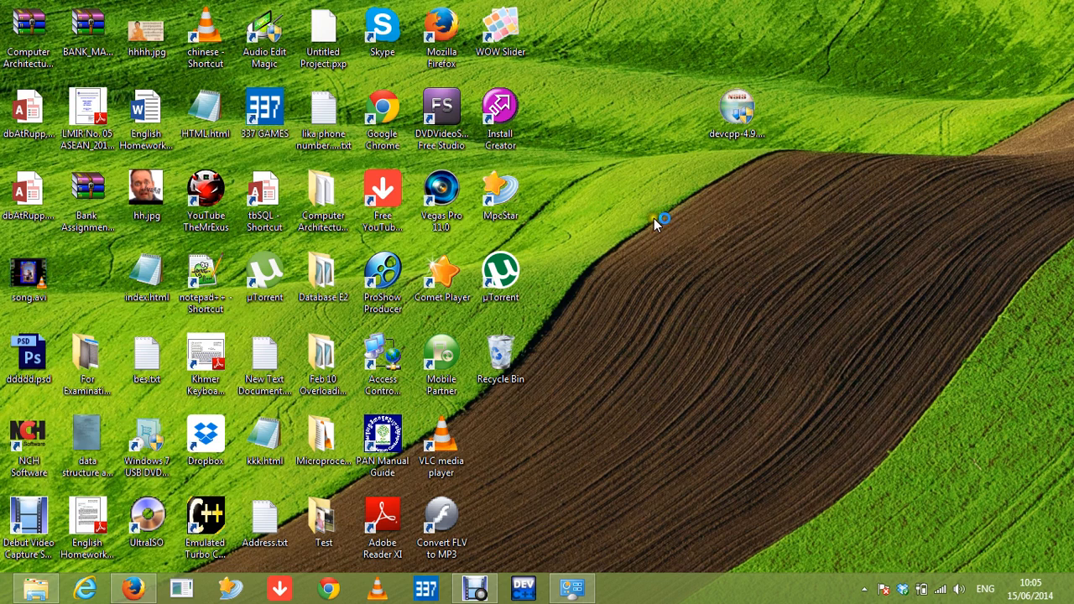
mouse_move(707, 218)
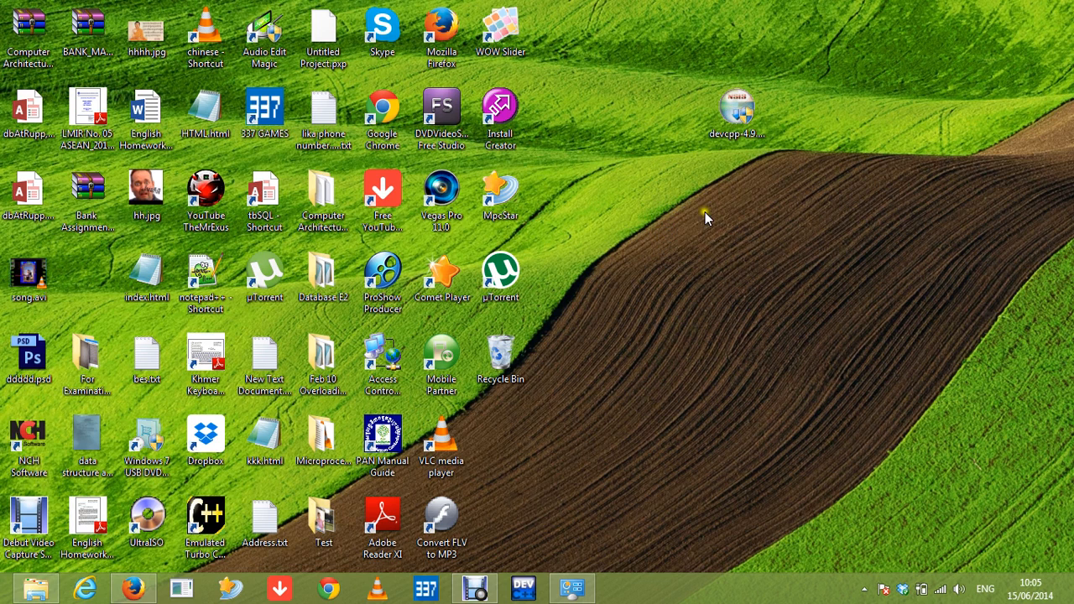
mouse_move(628, 303)
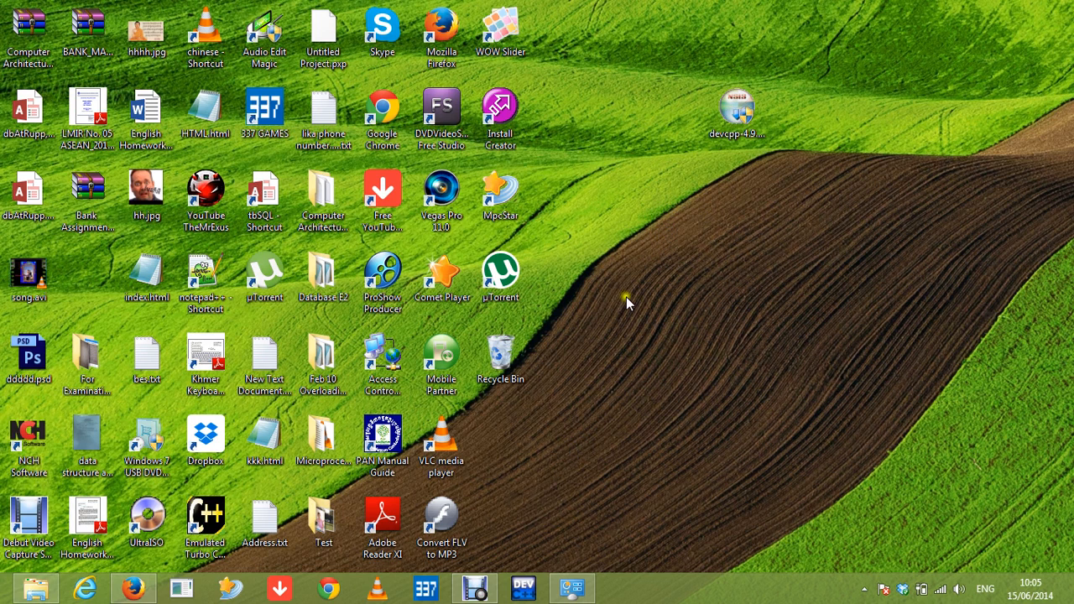